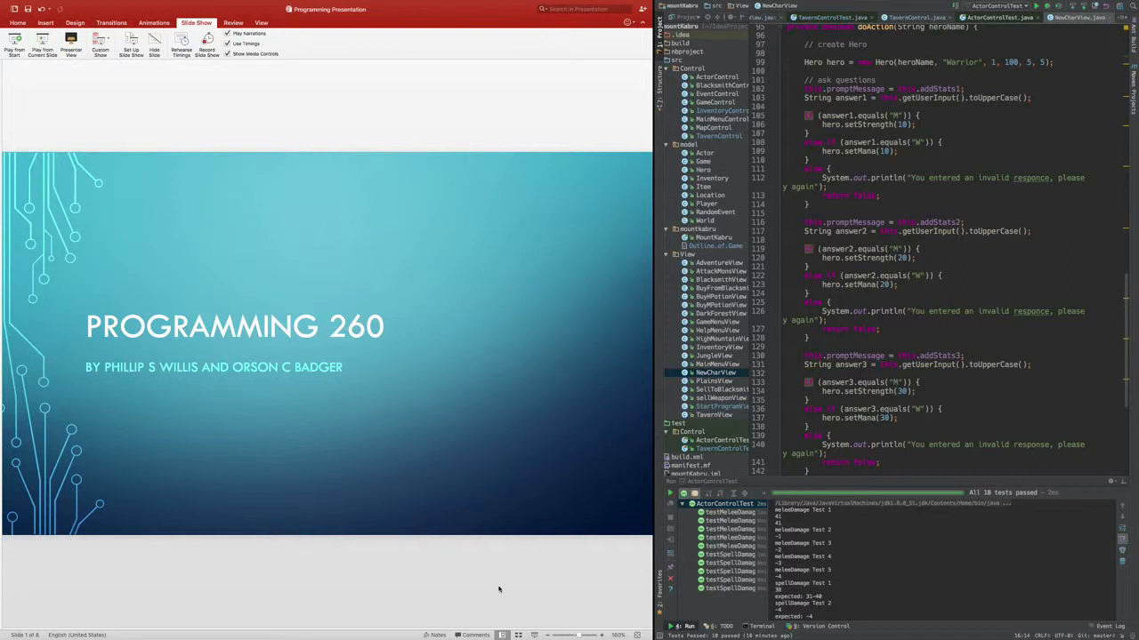
- Advance from the title slide toward the Functional Development Process slide
key("right")
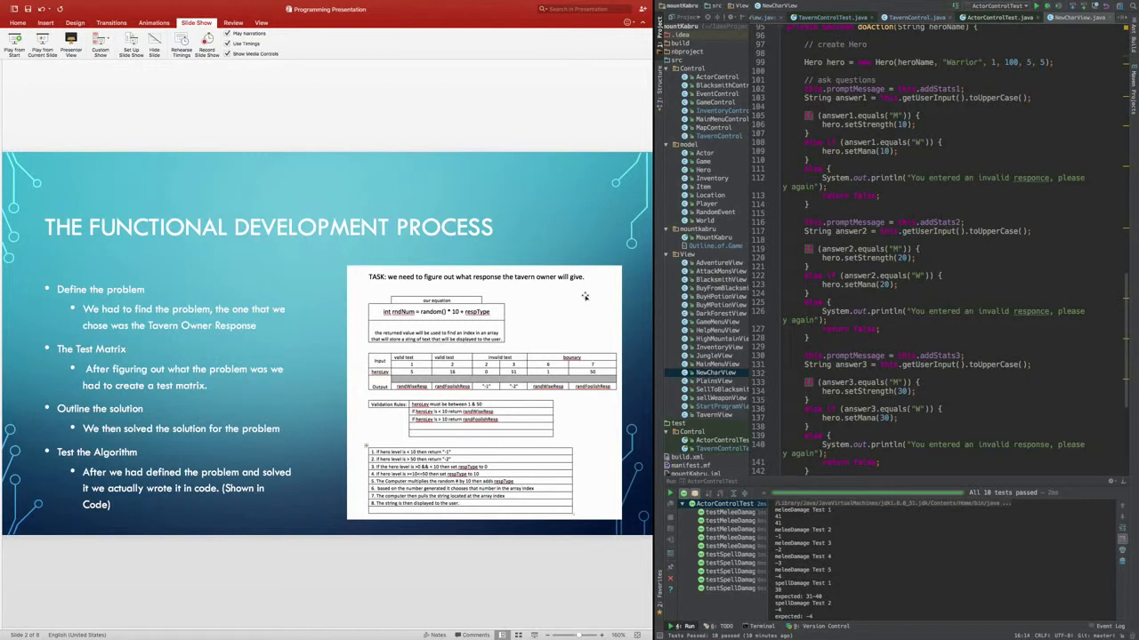
mouse_move(508, 351)
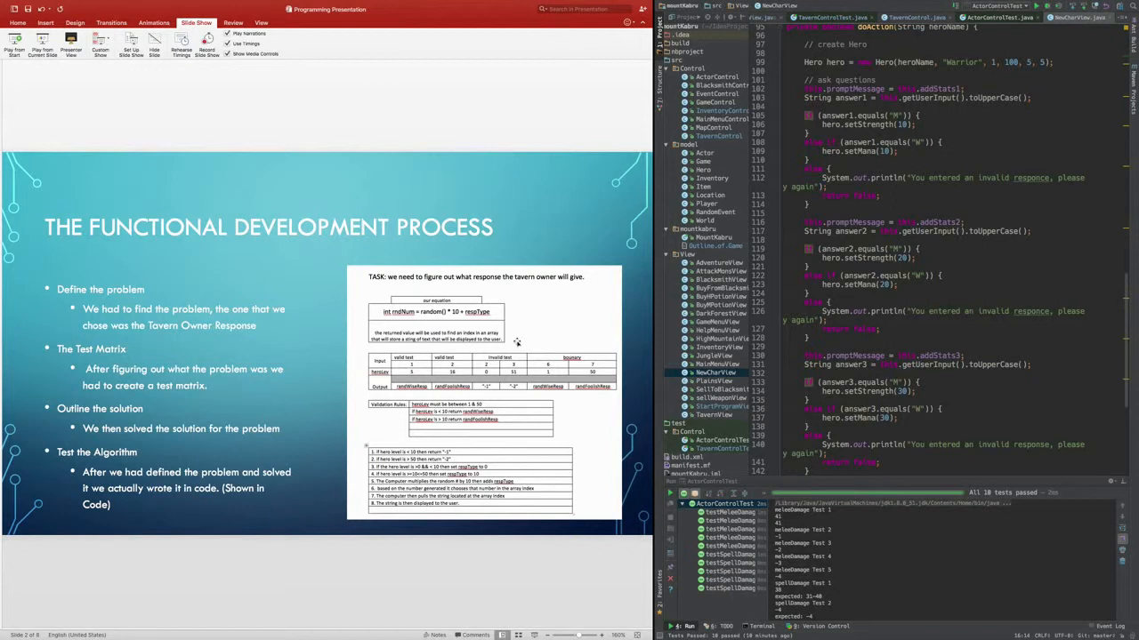
mouse_move(384, 297)
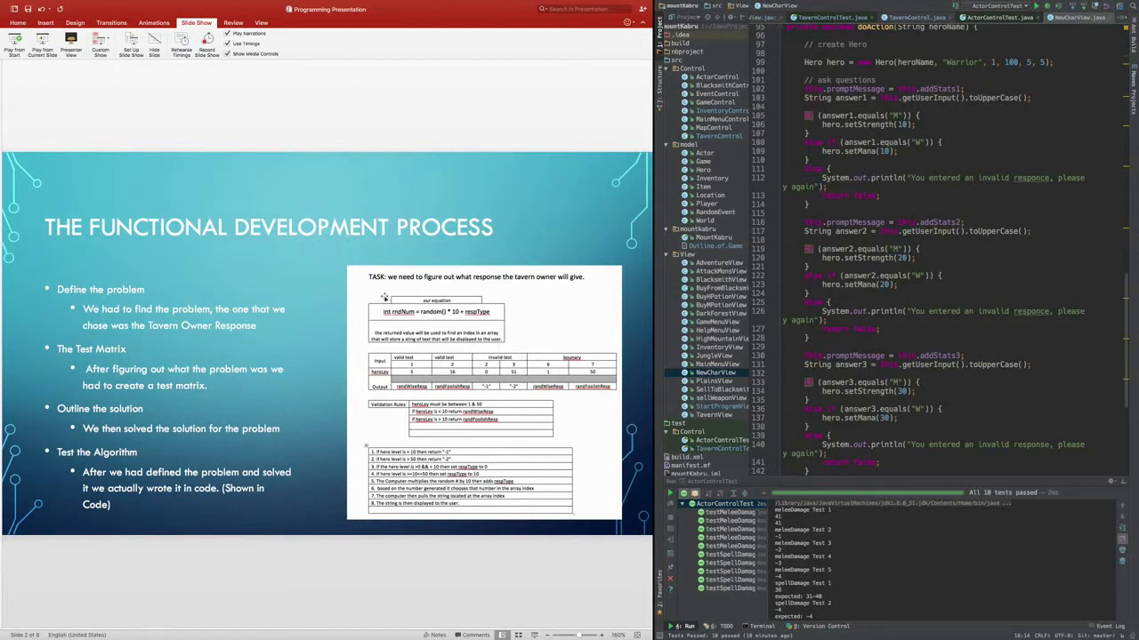
mouse_move(456, 294)
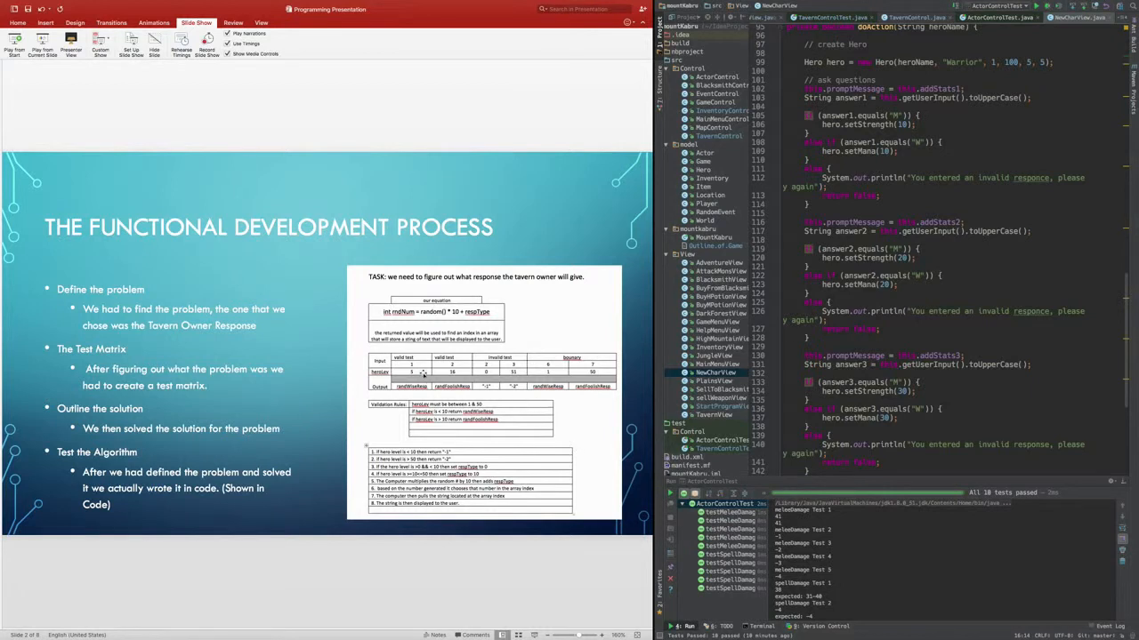
mouse_move(365, 323)
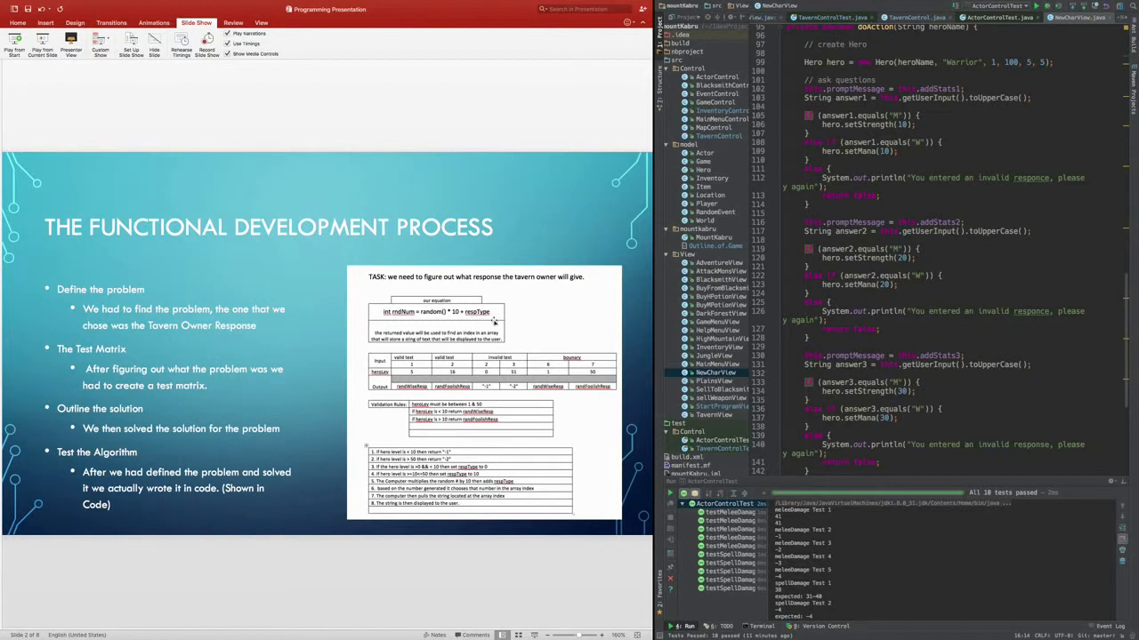
mouse_move(538, 337)
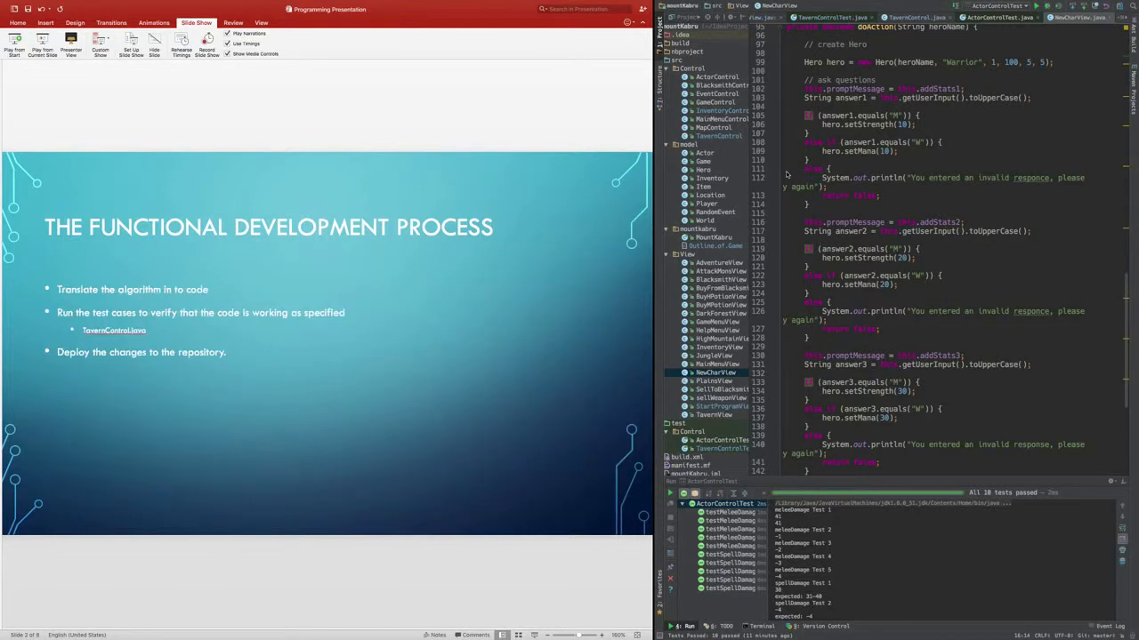
- Bring up TavernControl.java's owner-response code in IntelliJ beside the slide
left_click(917, 17)
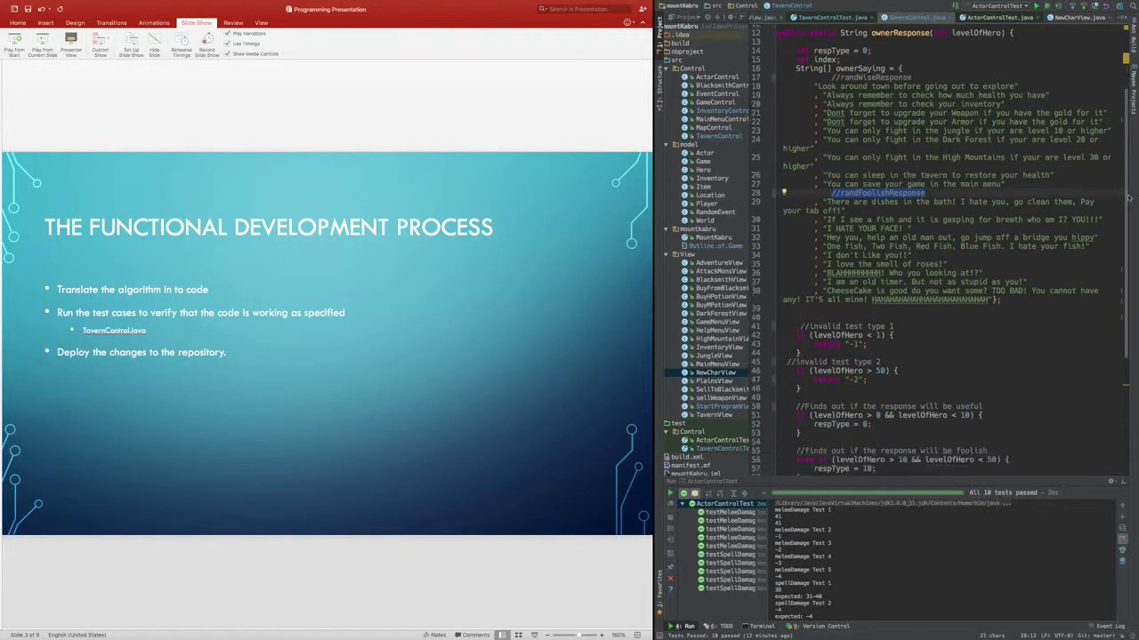
scroll("down", 3)
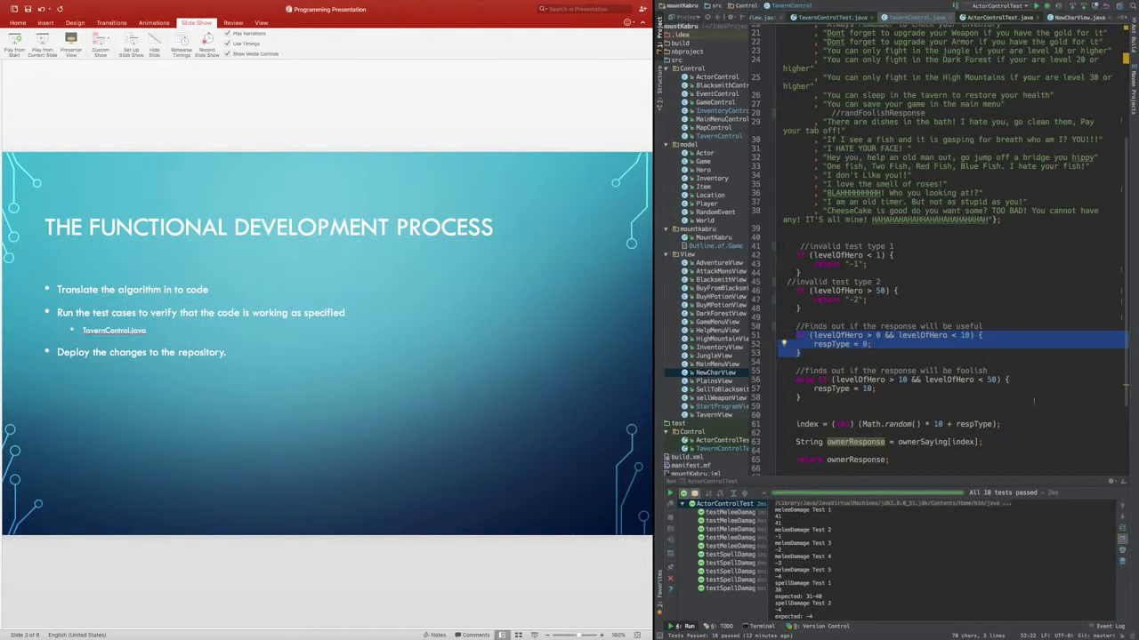
scroll("down", 3)
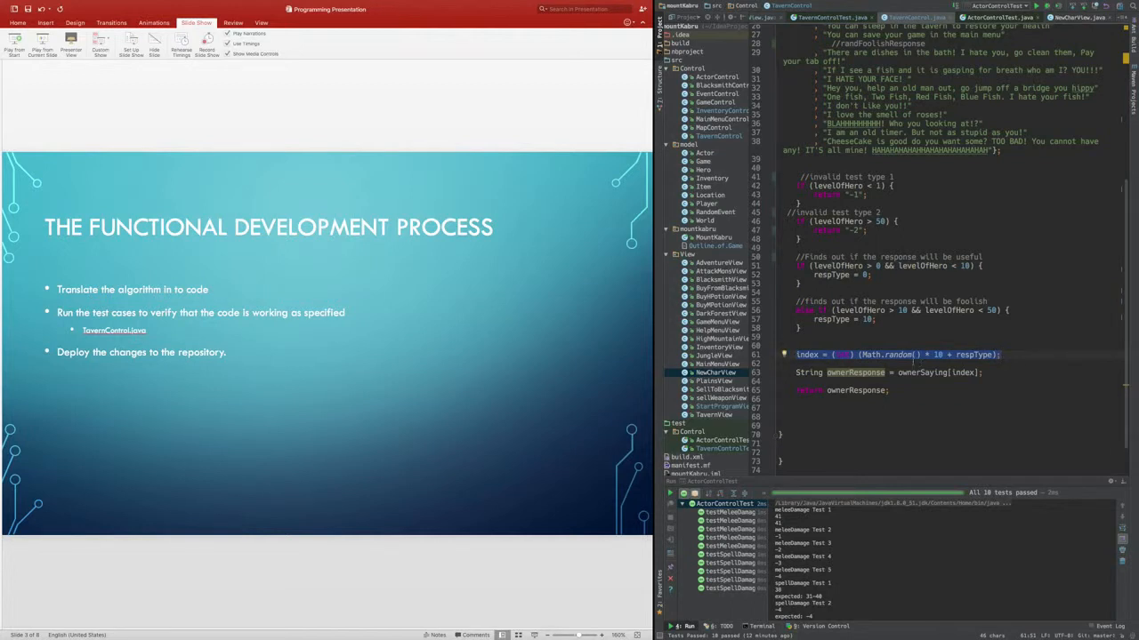
mouse_move(308, 350)
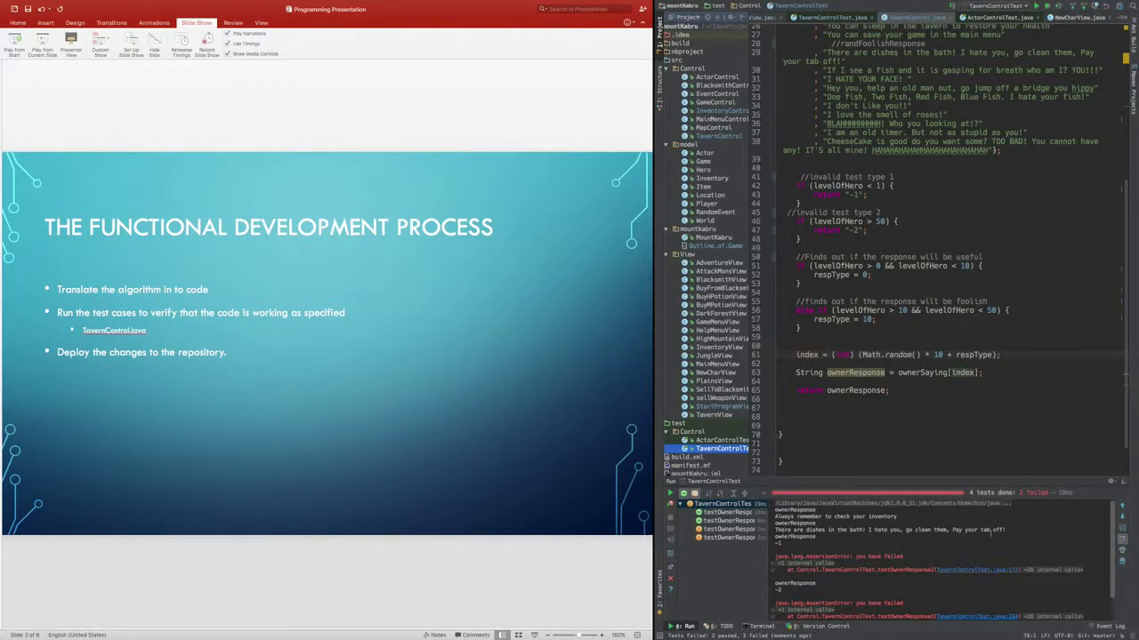
- Scroll the TavernControl editor back up to the top of the ownerResponse method
scroll("up", 3)
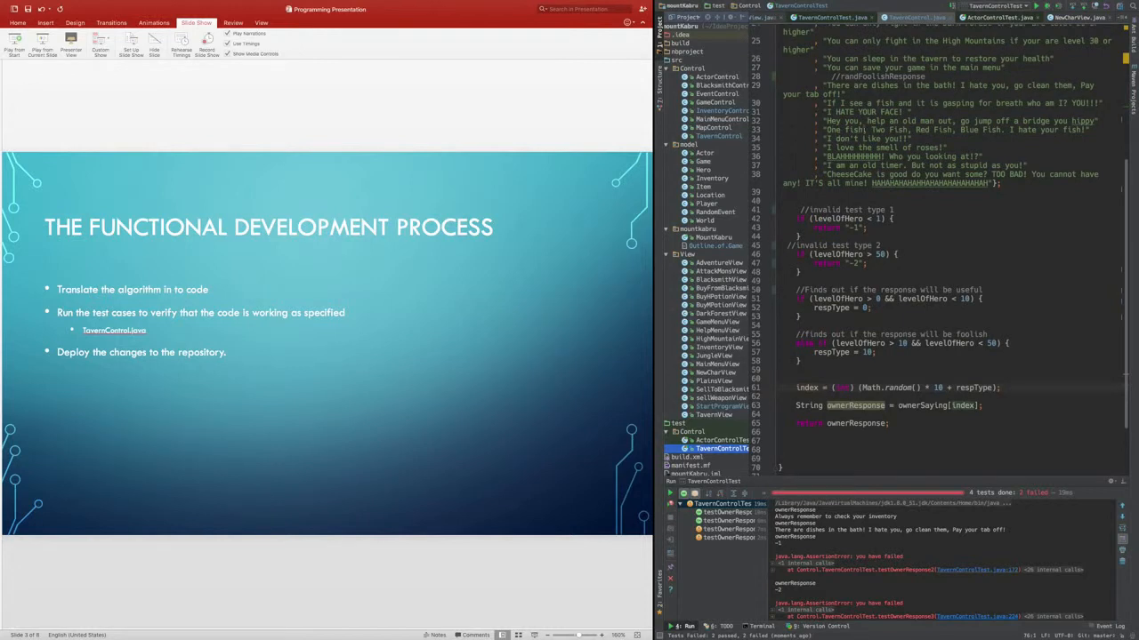
scroll("up", 3)
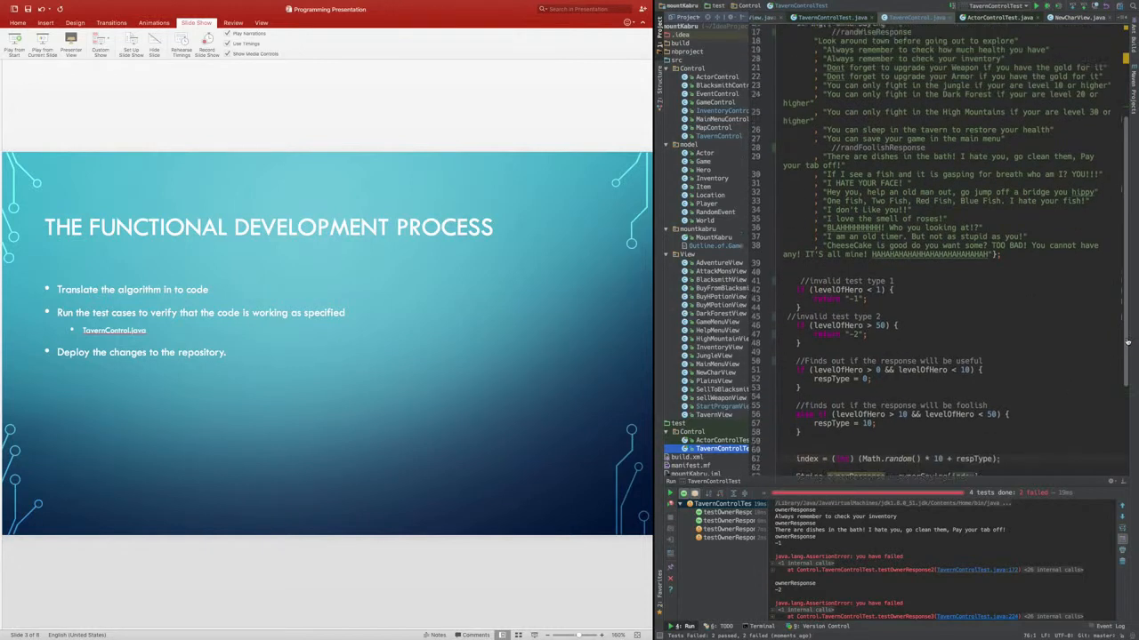
scroll("up", 3)
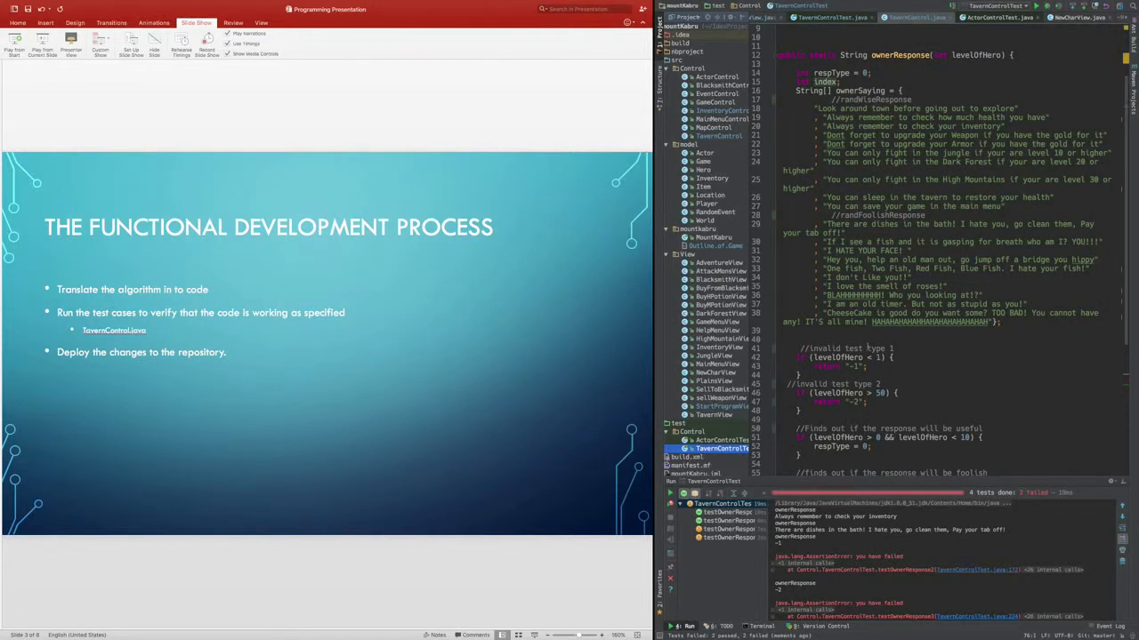
scroll("down", 3)
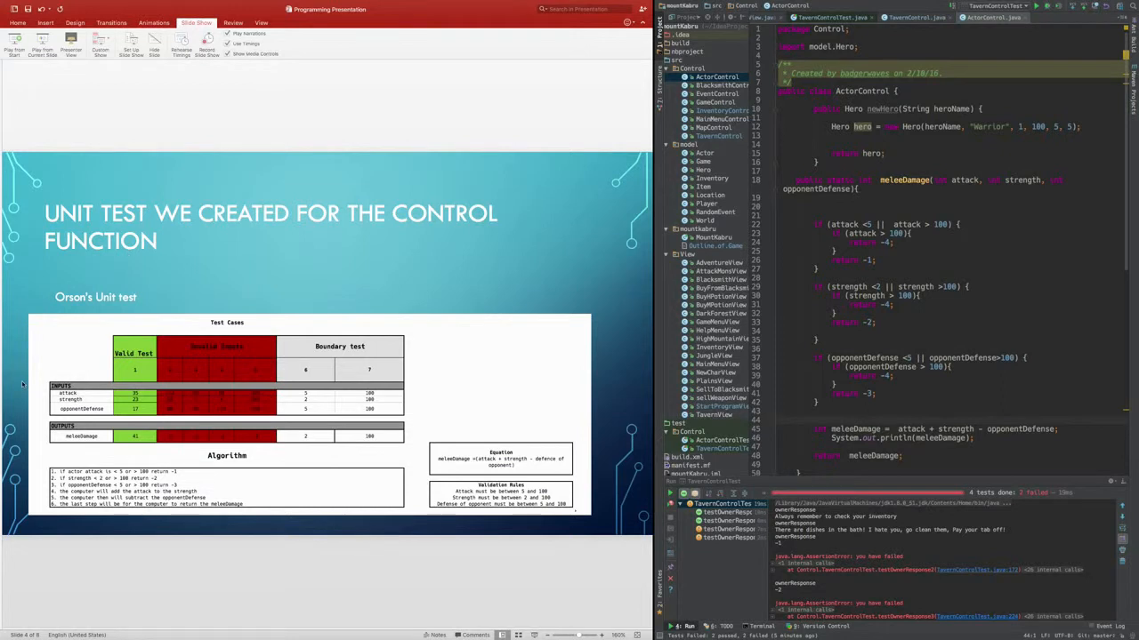
mouse_move(241, 612)
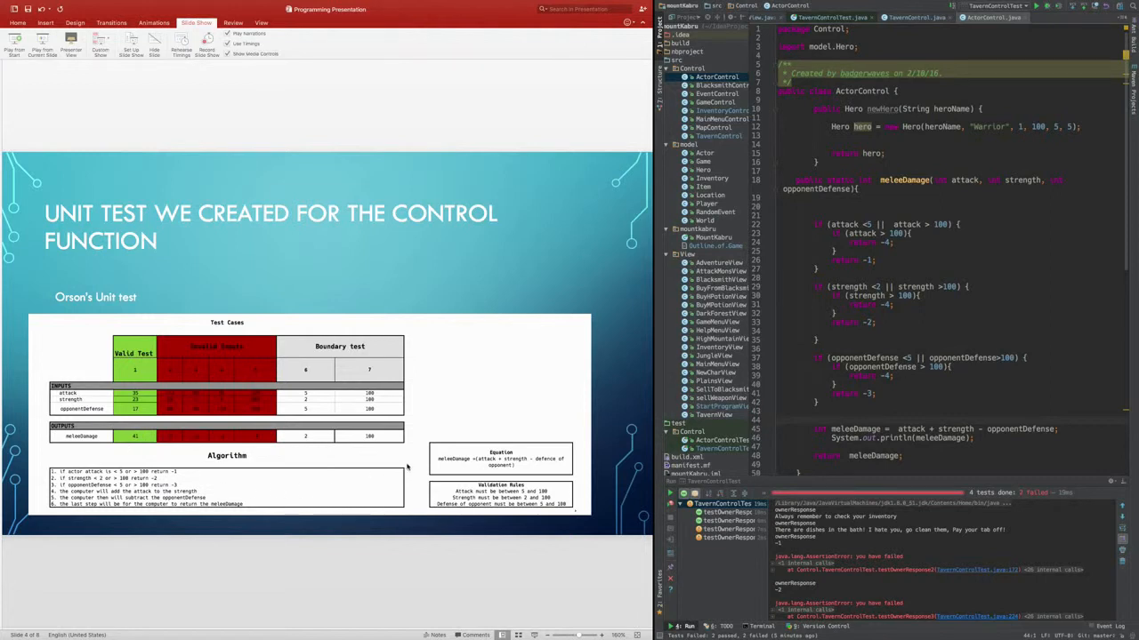
mouse_move(420, 466)
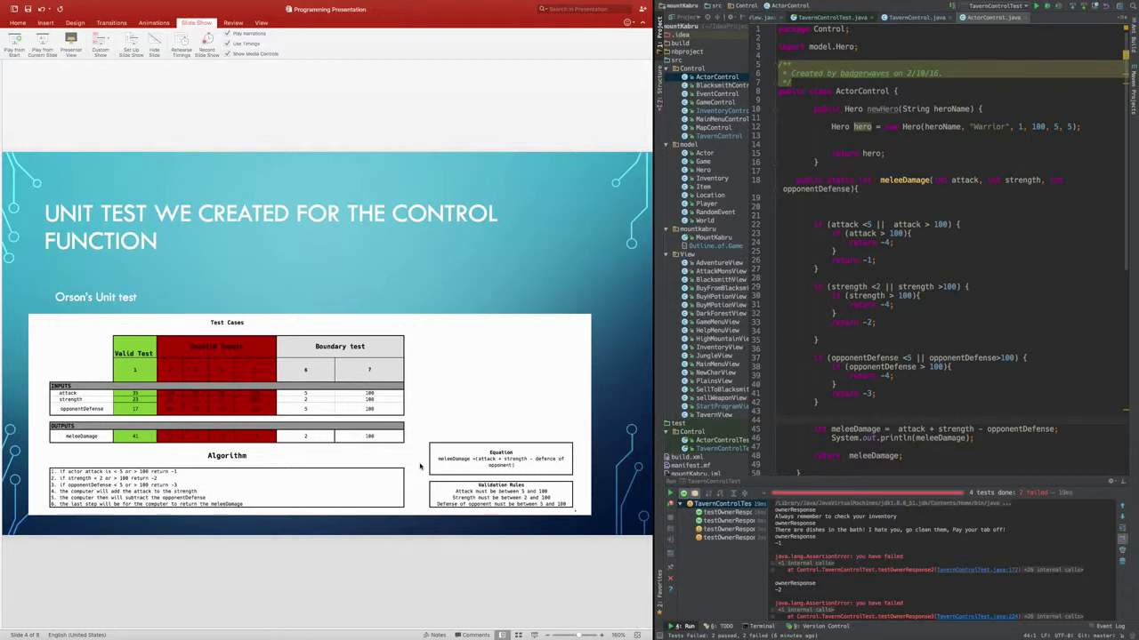
mouse_move(204, 447)
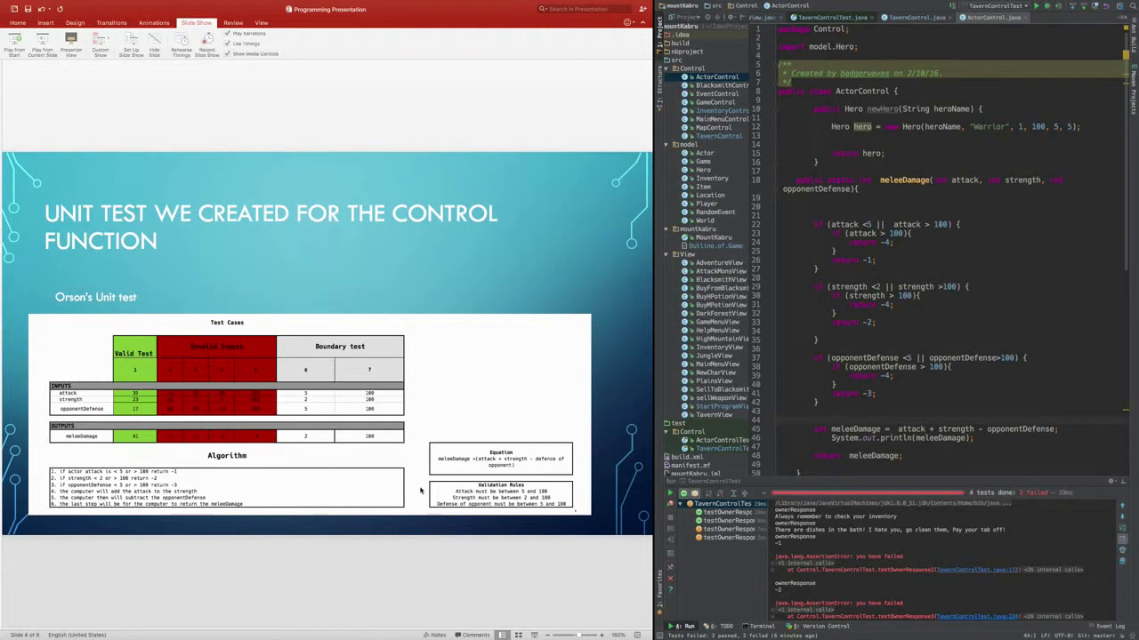
mouse_move(159, 402)
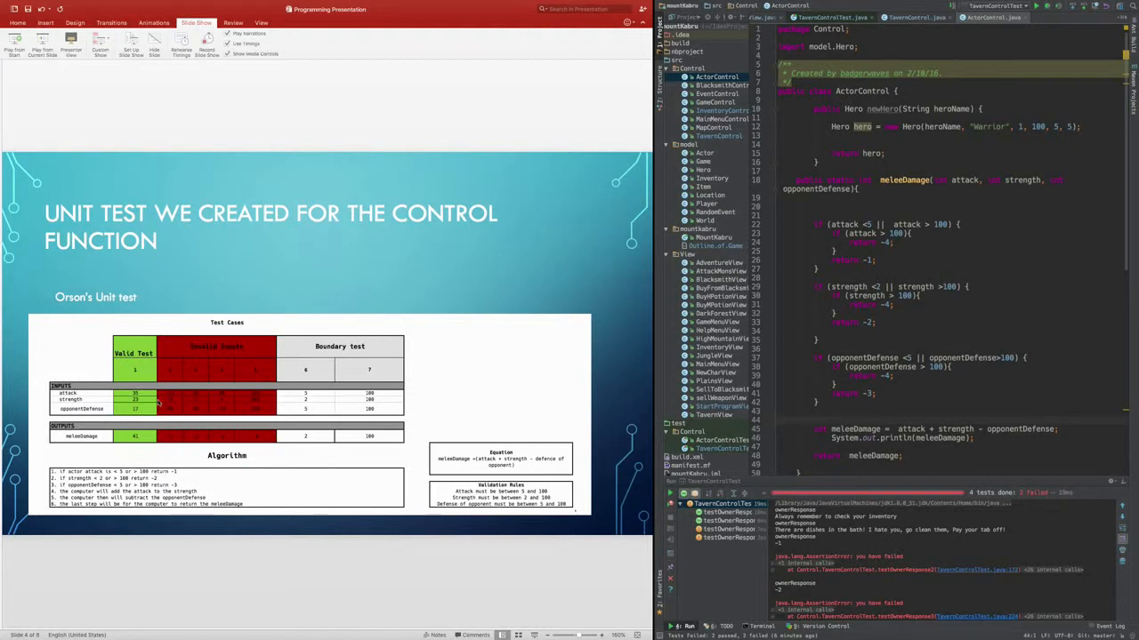
mouse_move(169, 398)
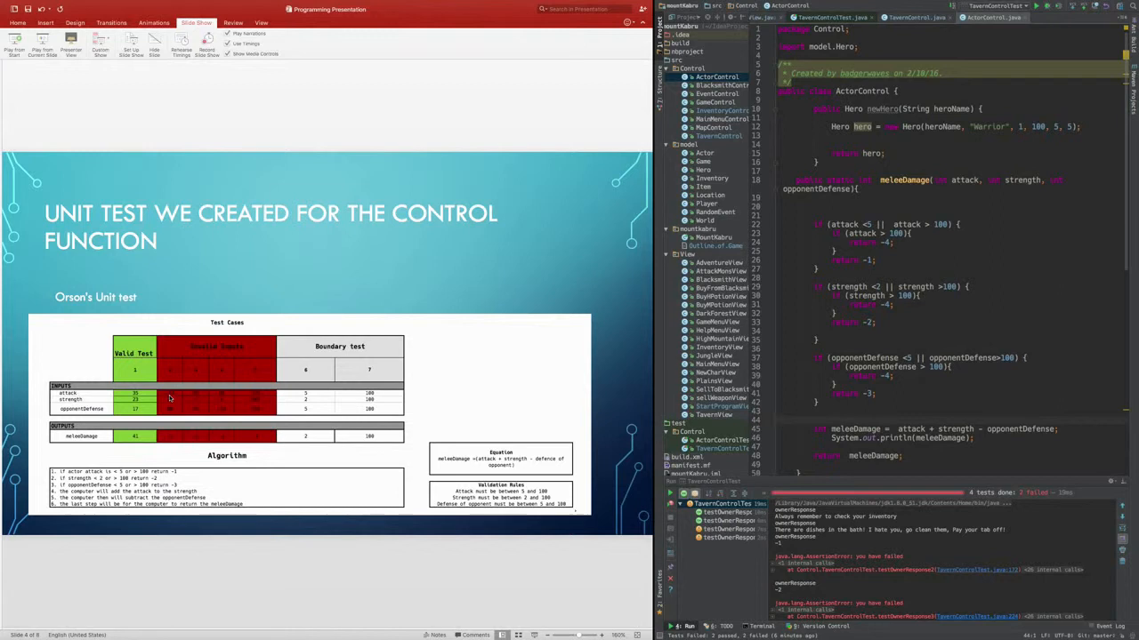
mouse_move(175, 406)
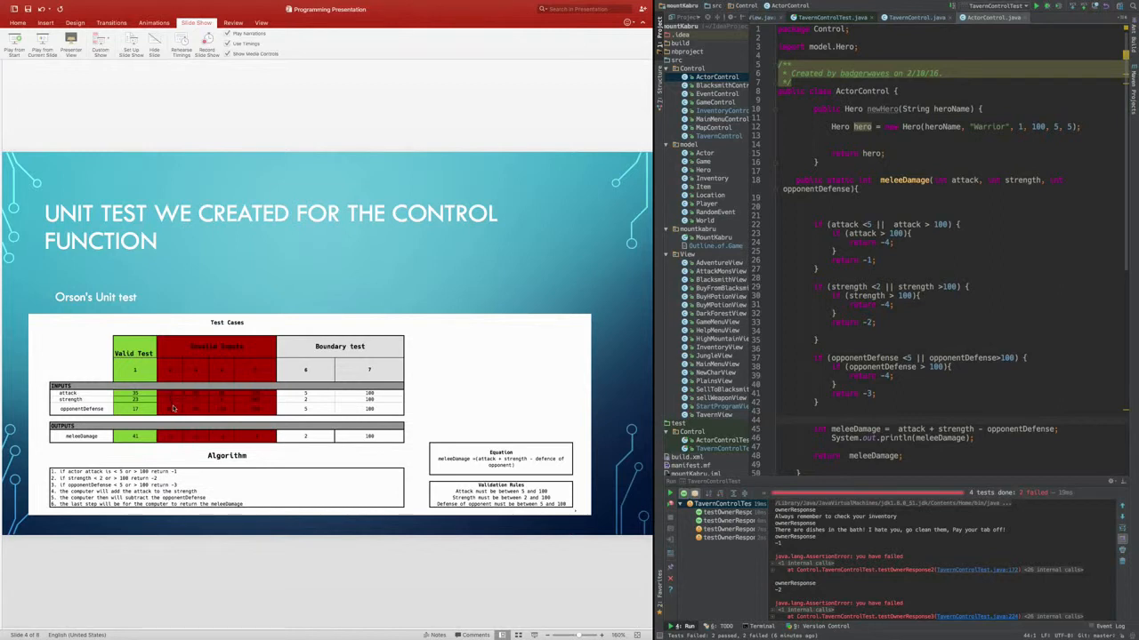
mouse_move(179, 395)
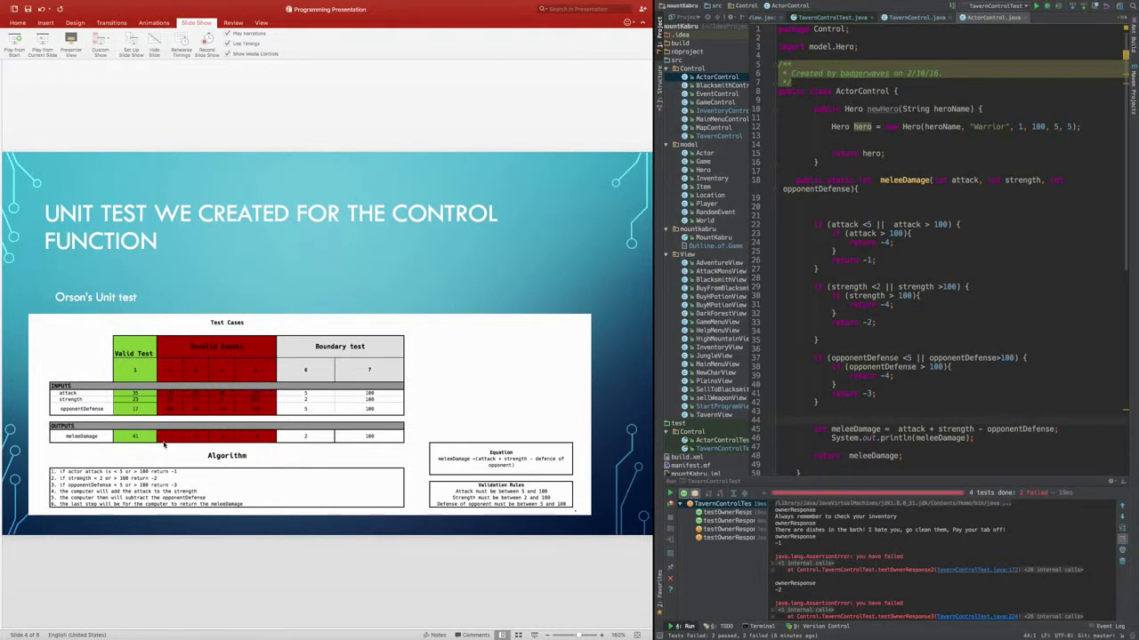
mouse_move(200, 406)
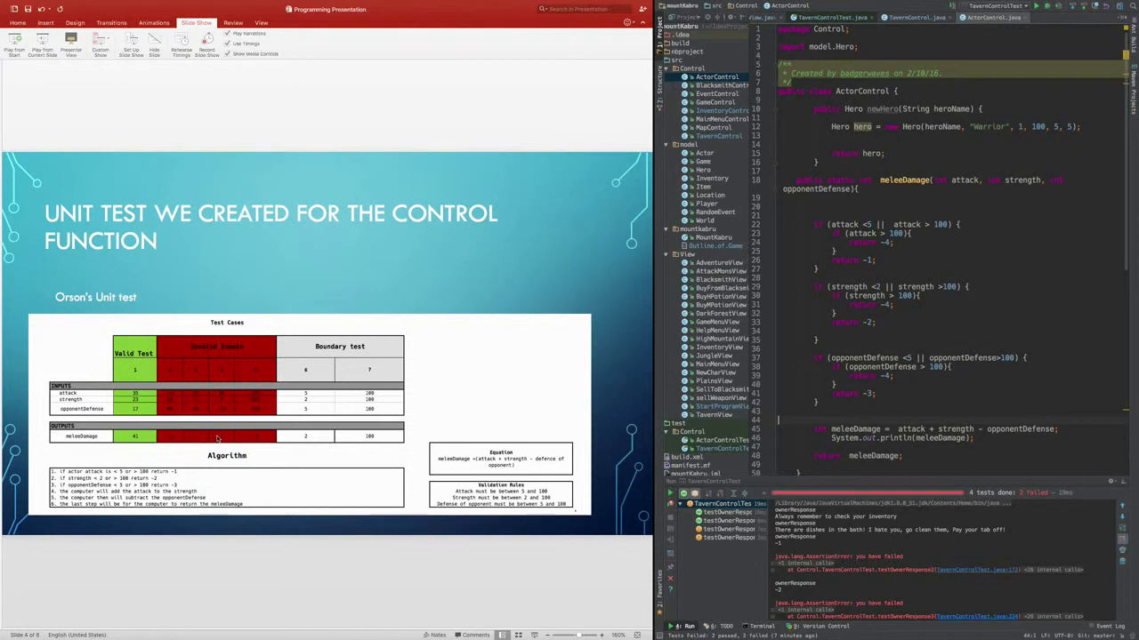
mouse_move(221, 402)
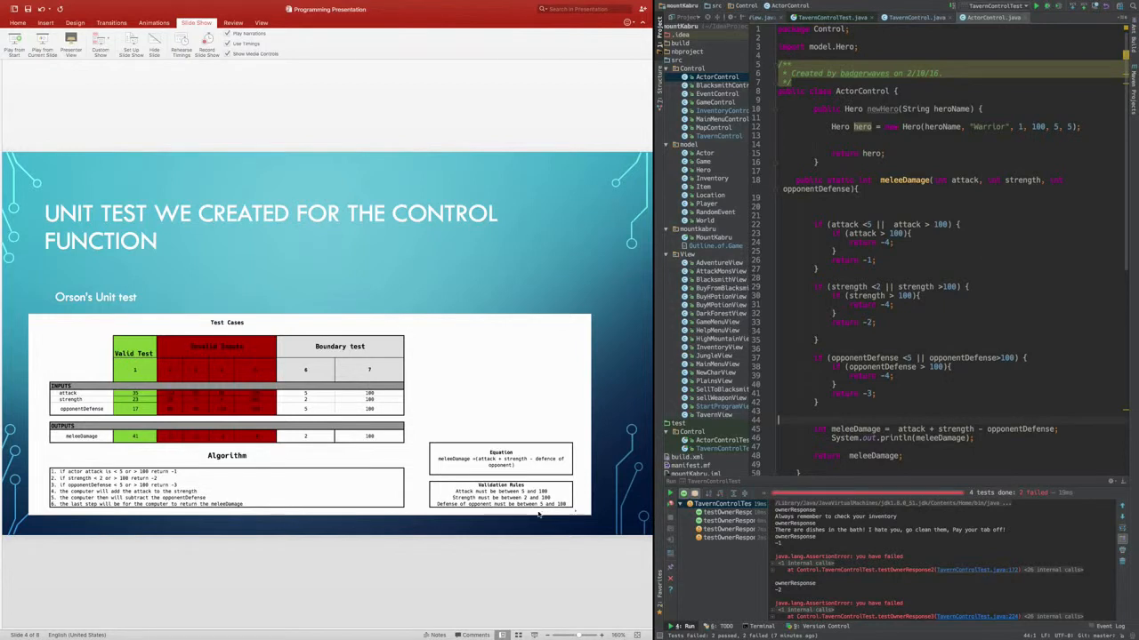
mouse_move(217, 418)
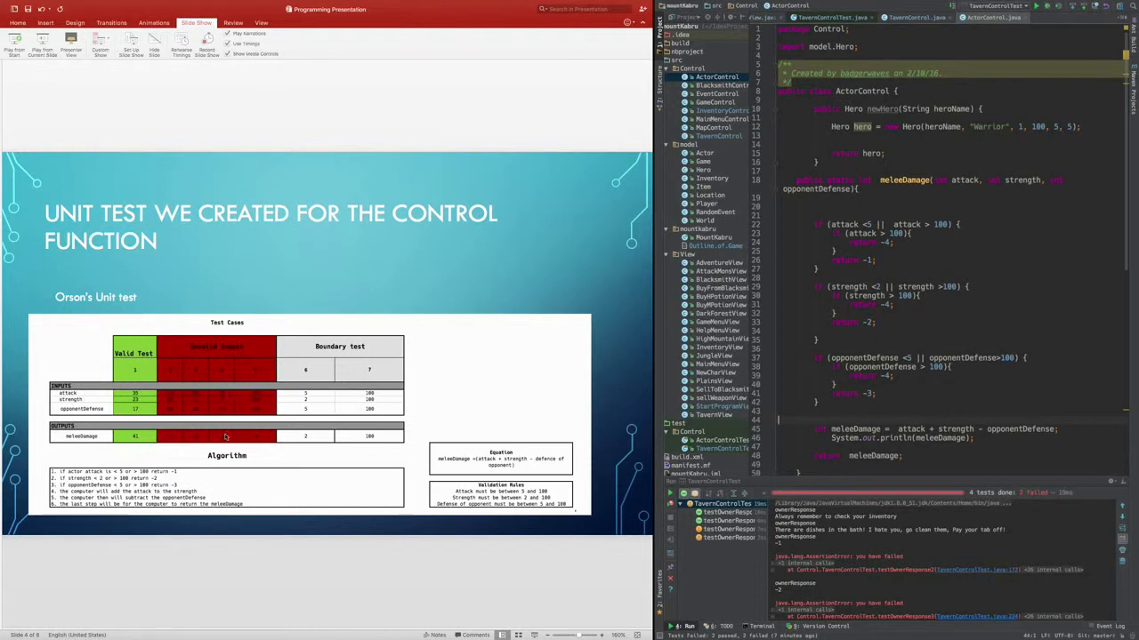
mouse_move(217, 436)
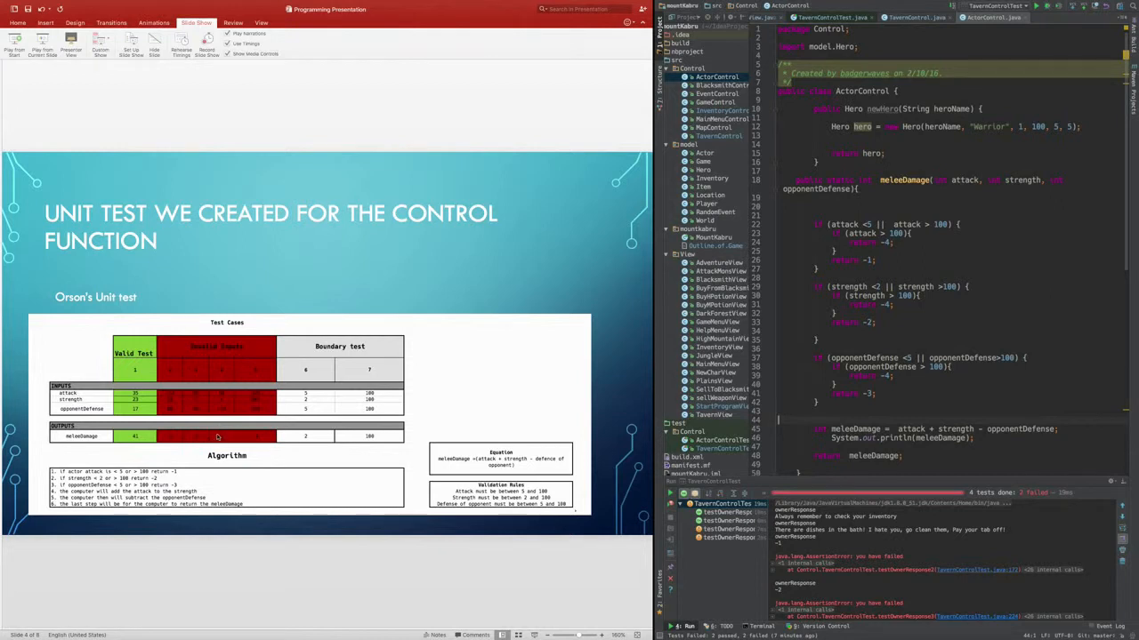
mouse_move(252, 402)
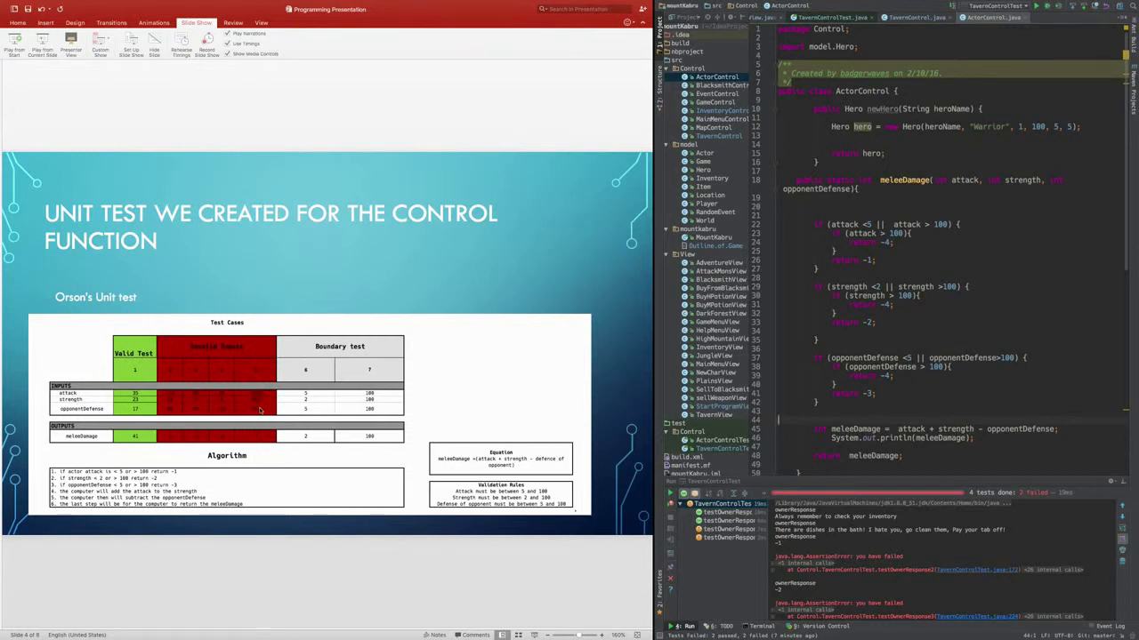
mouse_move(270, 423)
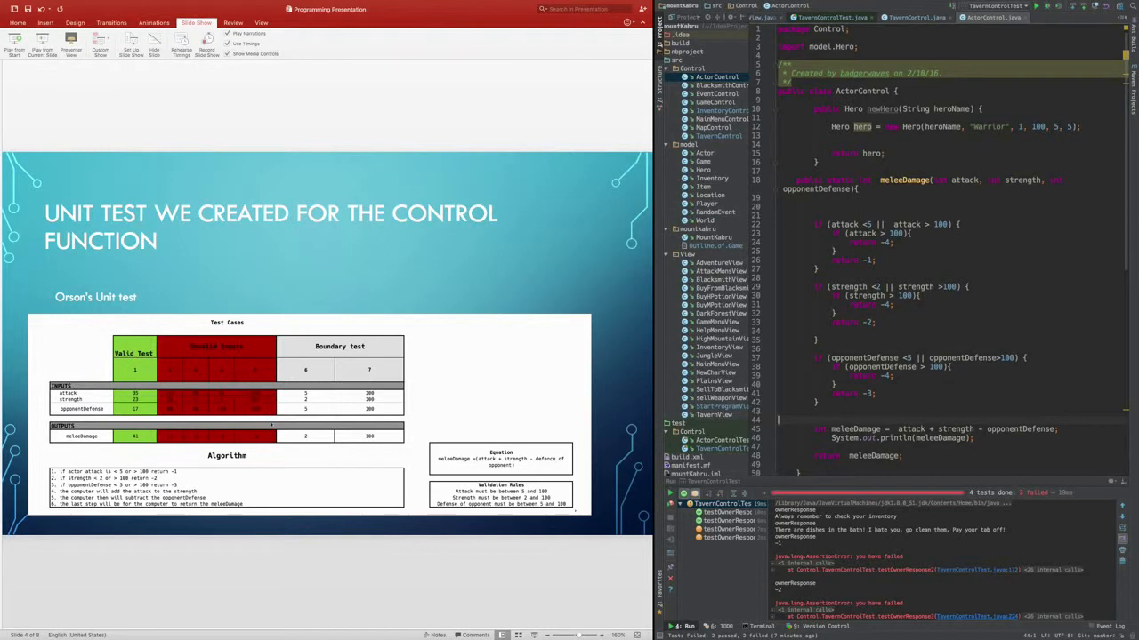
mouse_move(292, 423)
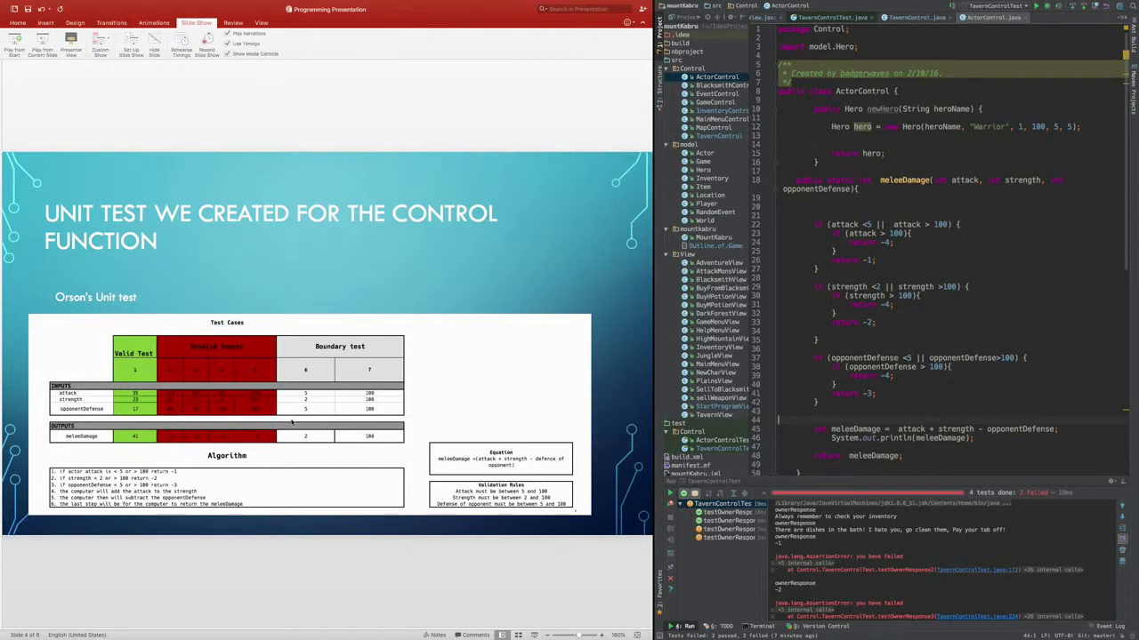
mouse_move(245, 478)
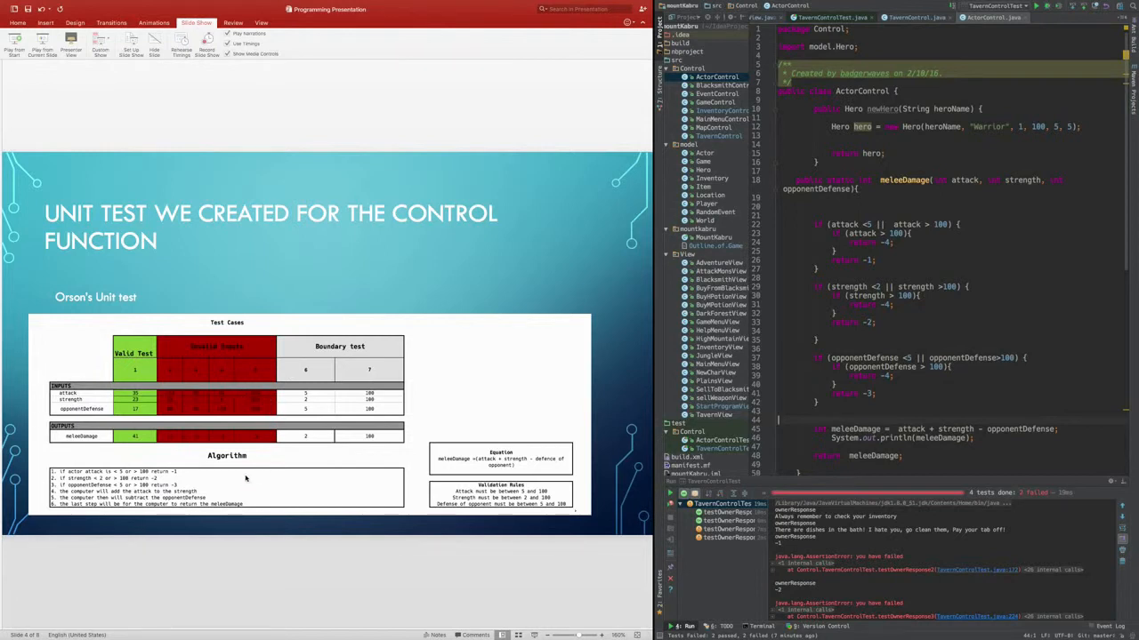
mouse_move(163, 530)
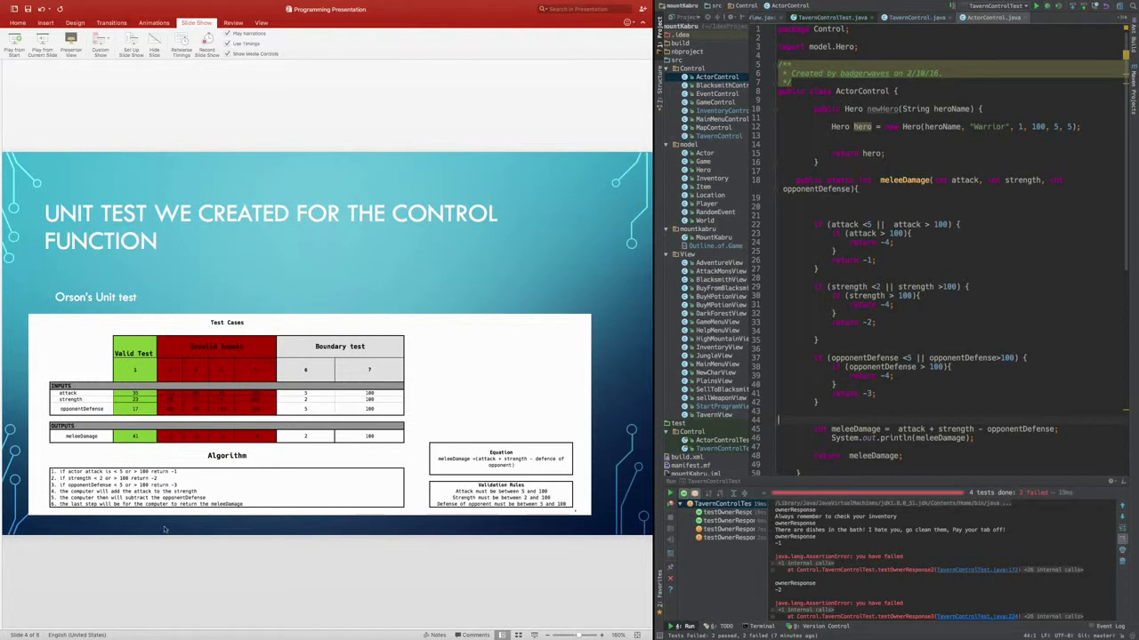
mouse_move(199, 527)
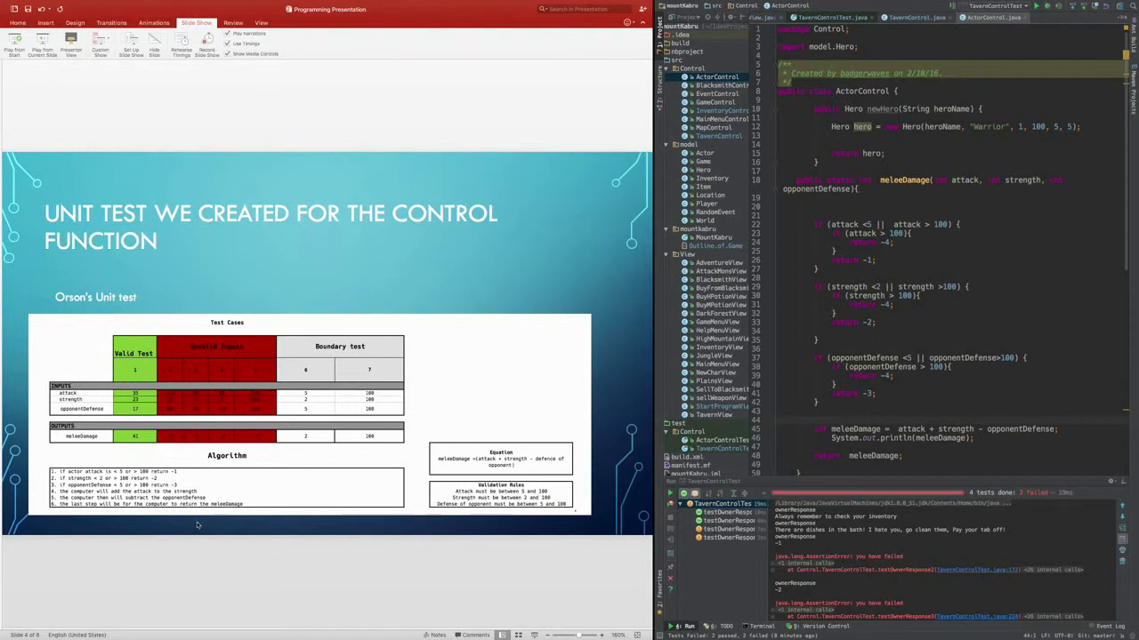
mouse_move(190, 562)
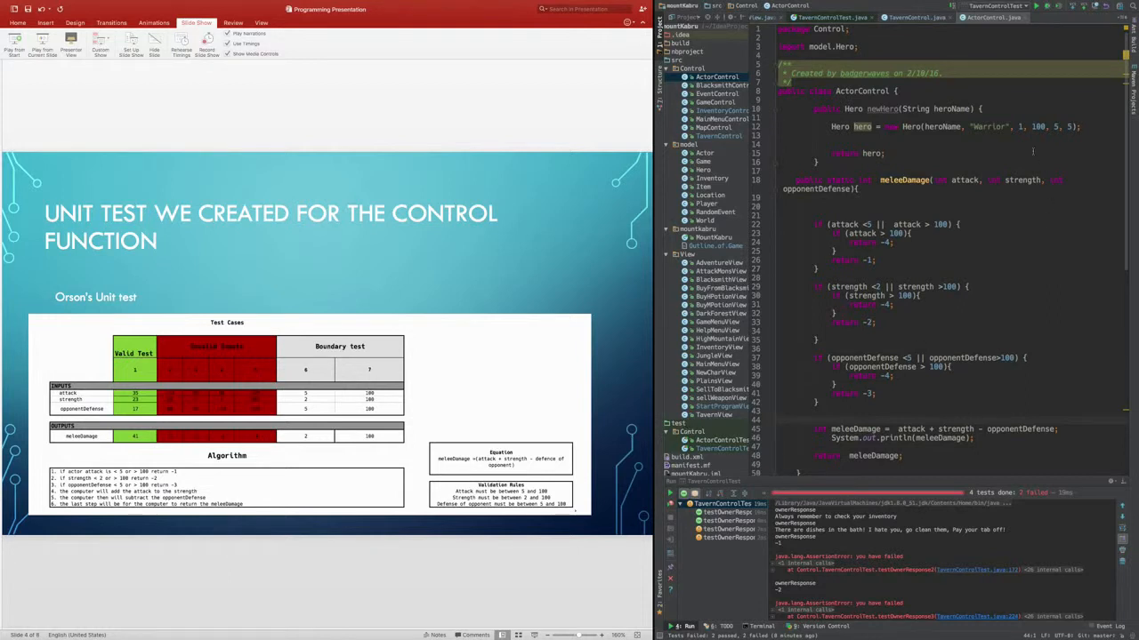
scroll("down", 3)
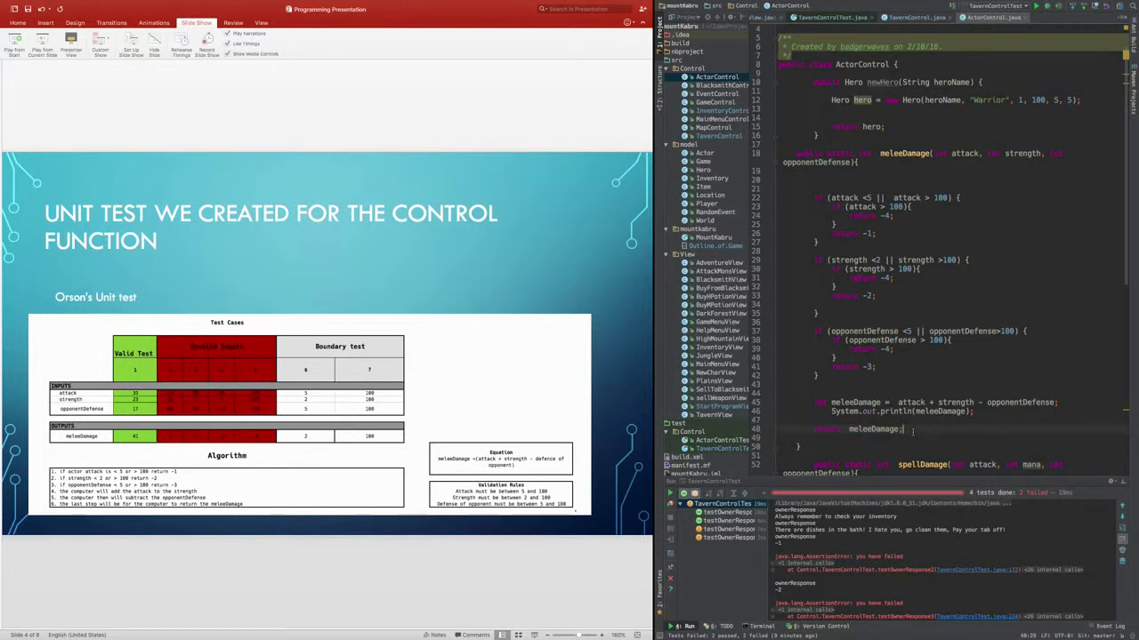
- Run ActorControlTest from the project tree and confirm all tests pass
double_click(874, 429)
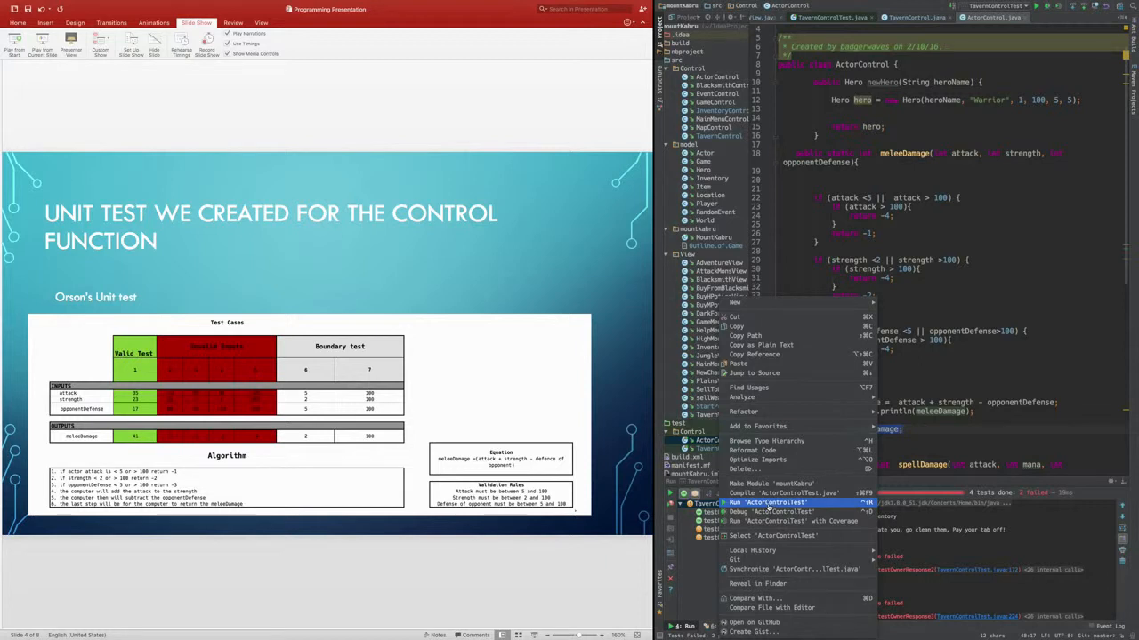
left_click(771, 502)
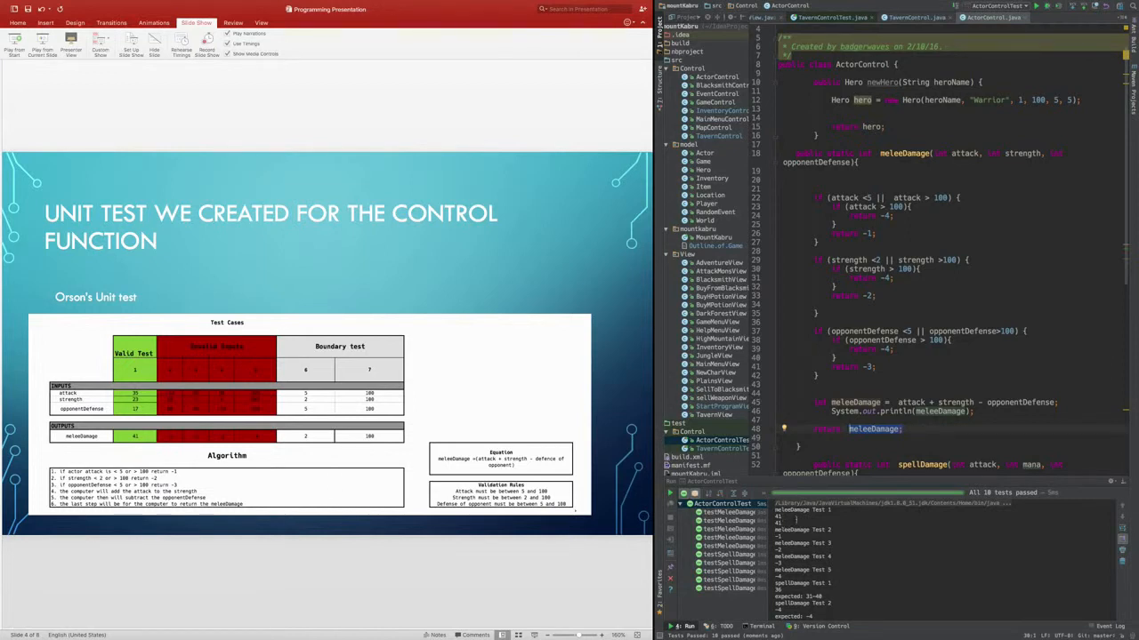
- Show ActorControlTest.java and scroll through its testMeleeDamage methods
left_click(1067, 18)
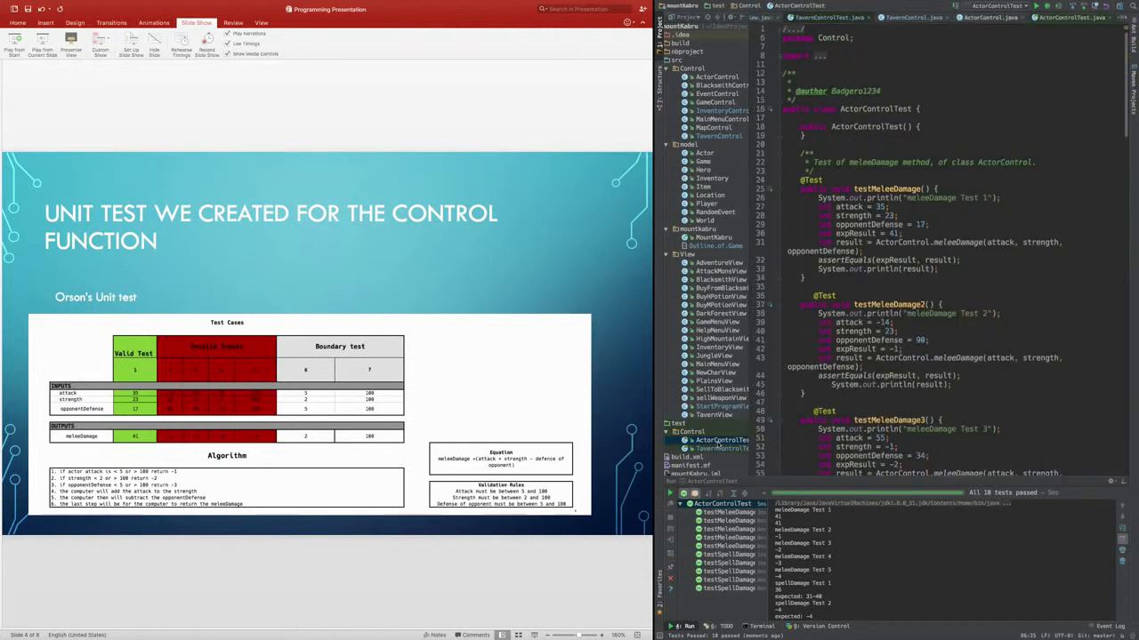
scroll("down", 3)
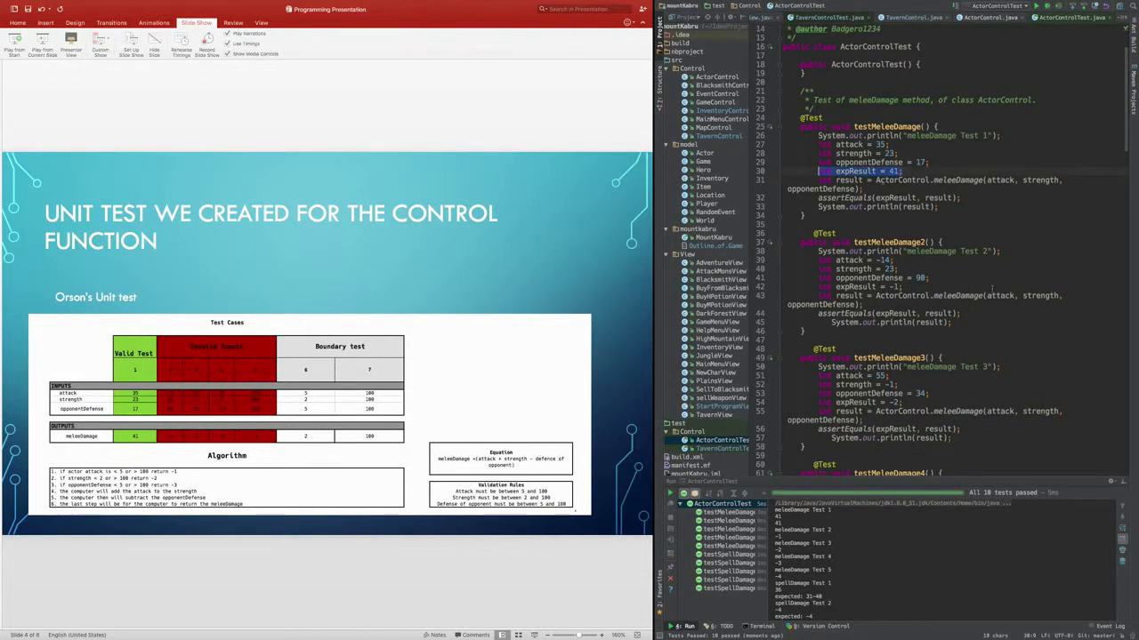
scroll("up", 3)
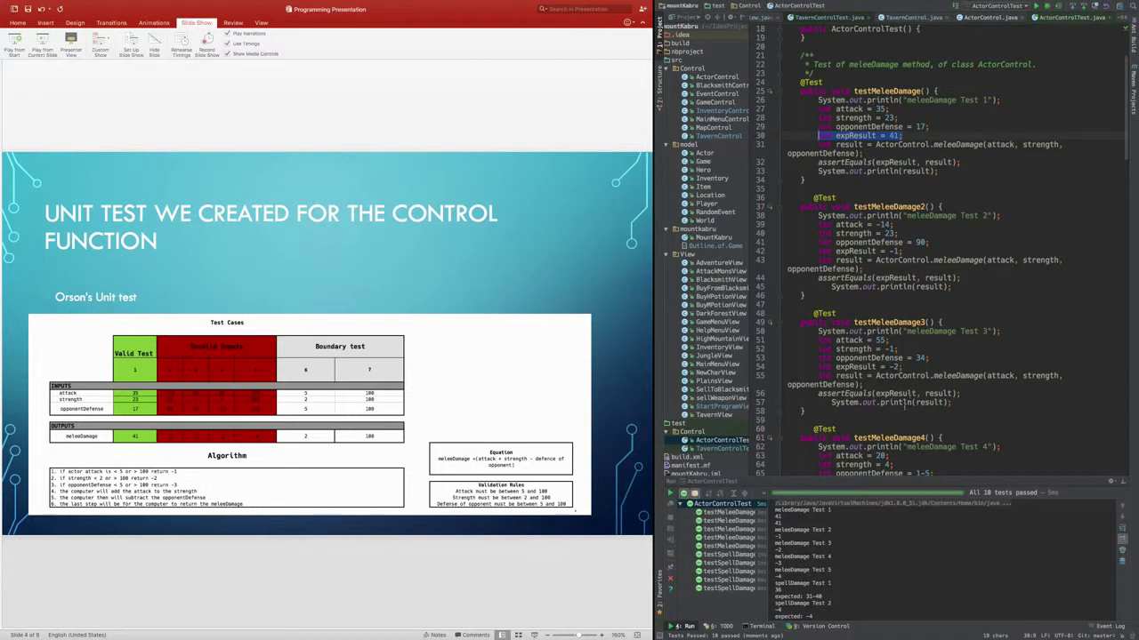
scroll("down", 3)
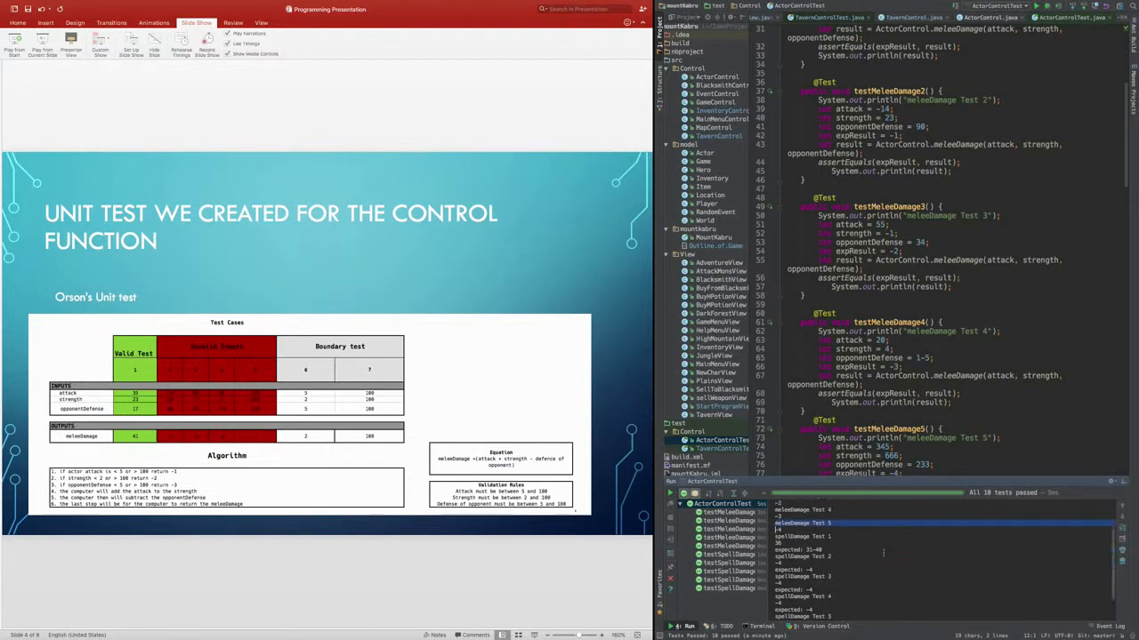
scroll("up", 3)
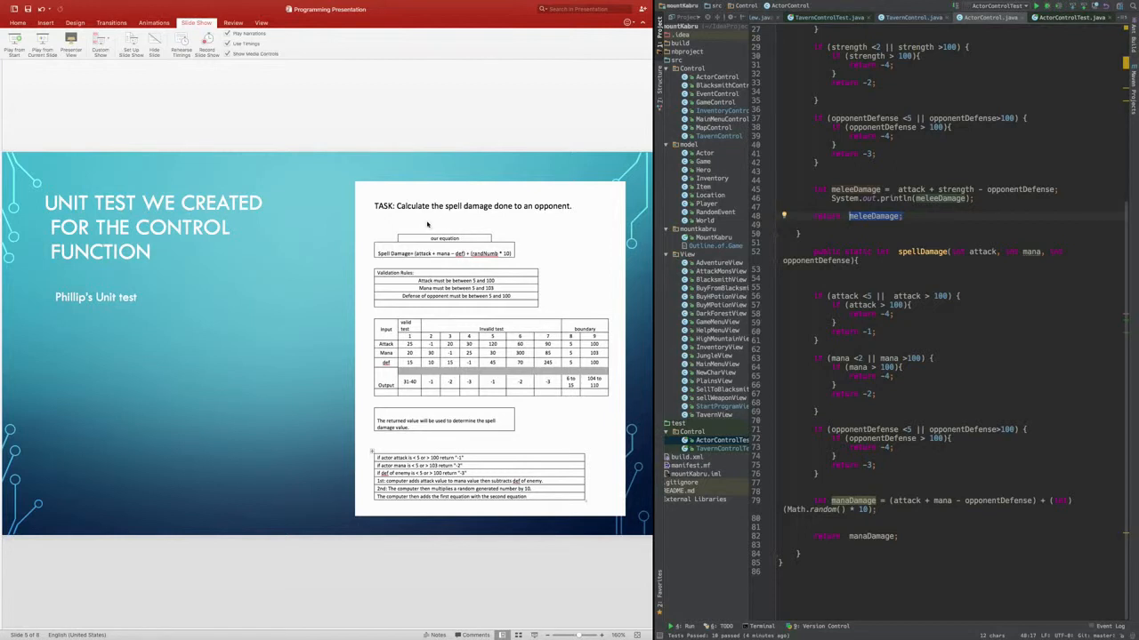
mouse_move(409, 252)
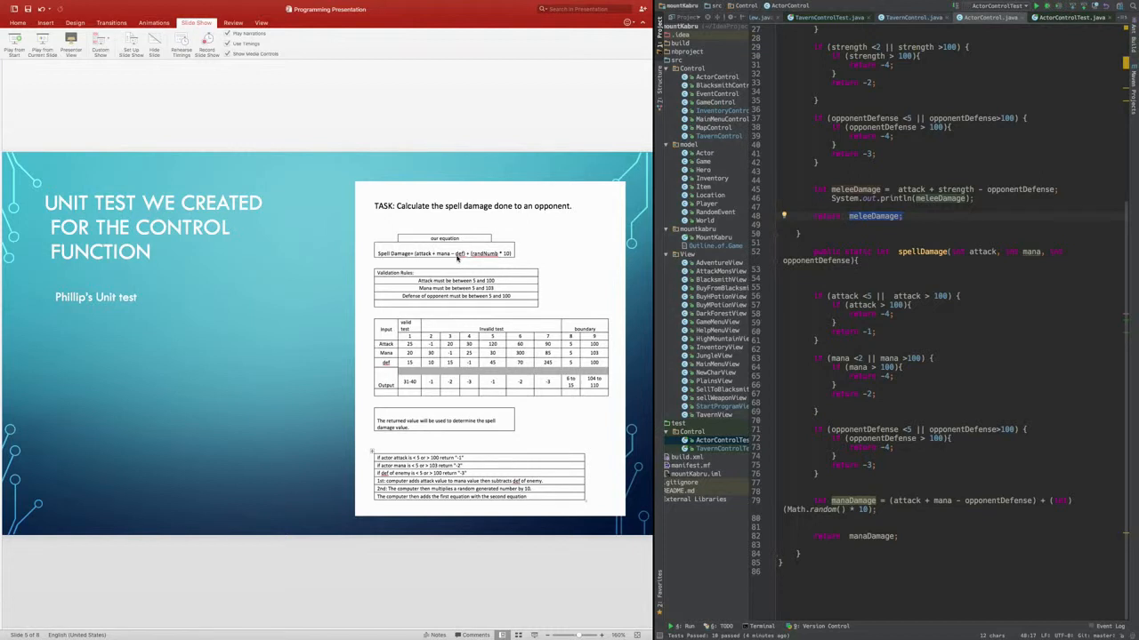
mouse_move(461, 260)
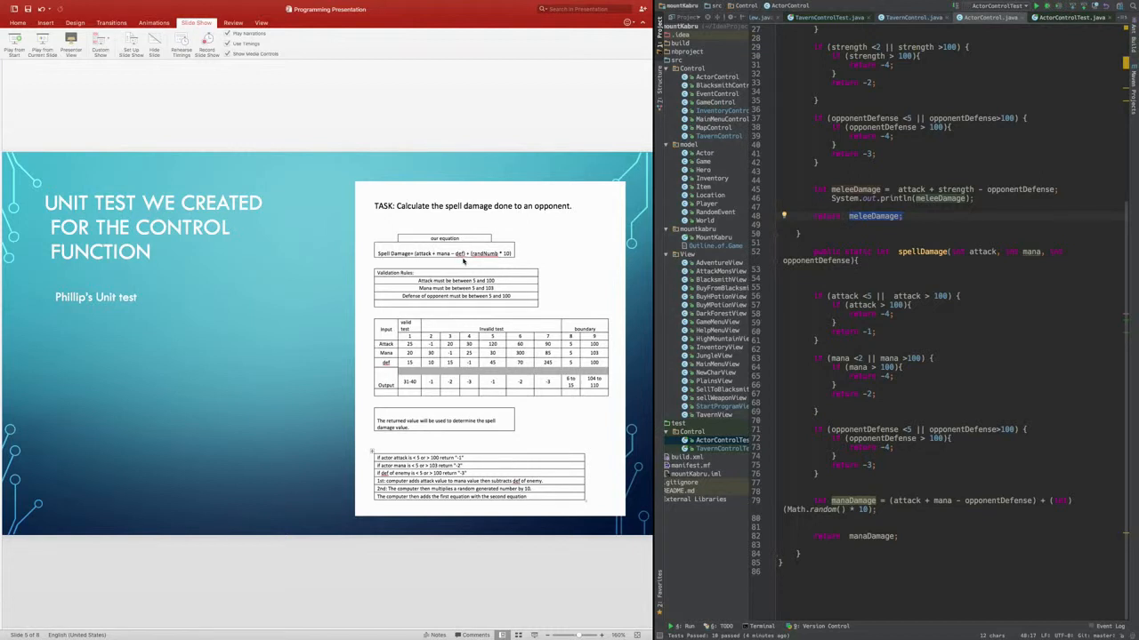
mouse_move(477, 262)
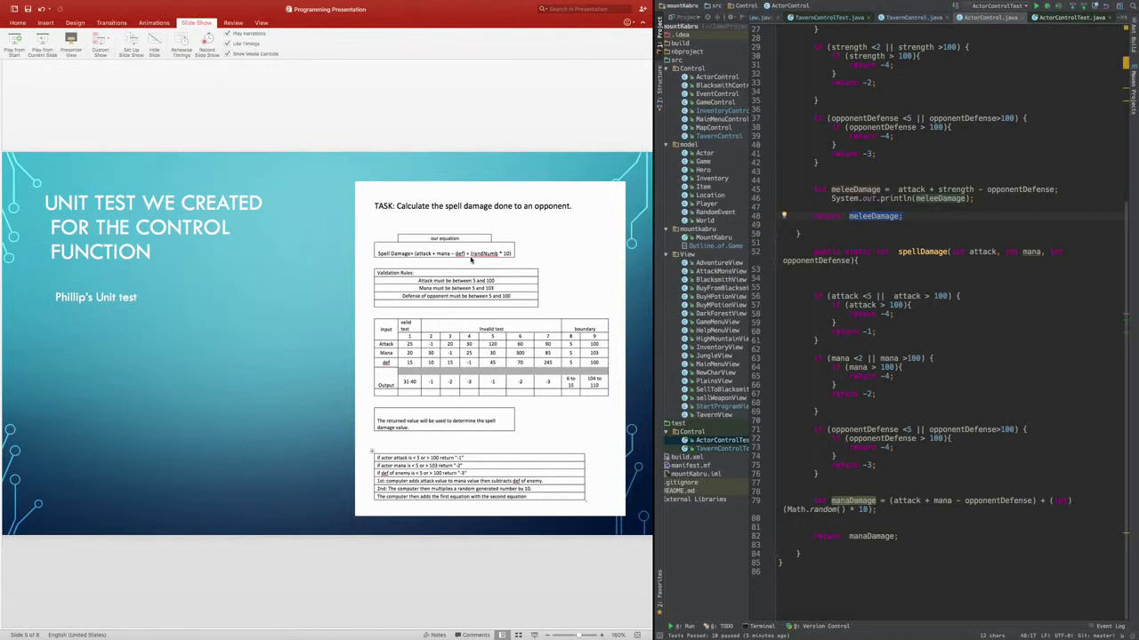
mouse_move(456, 263)
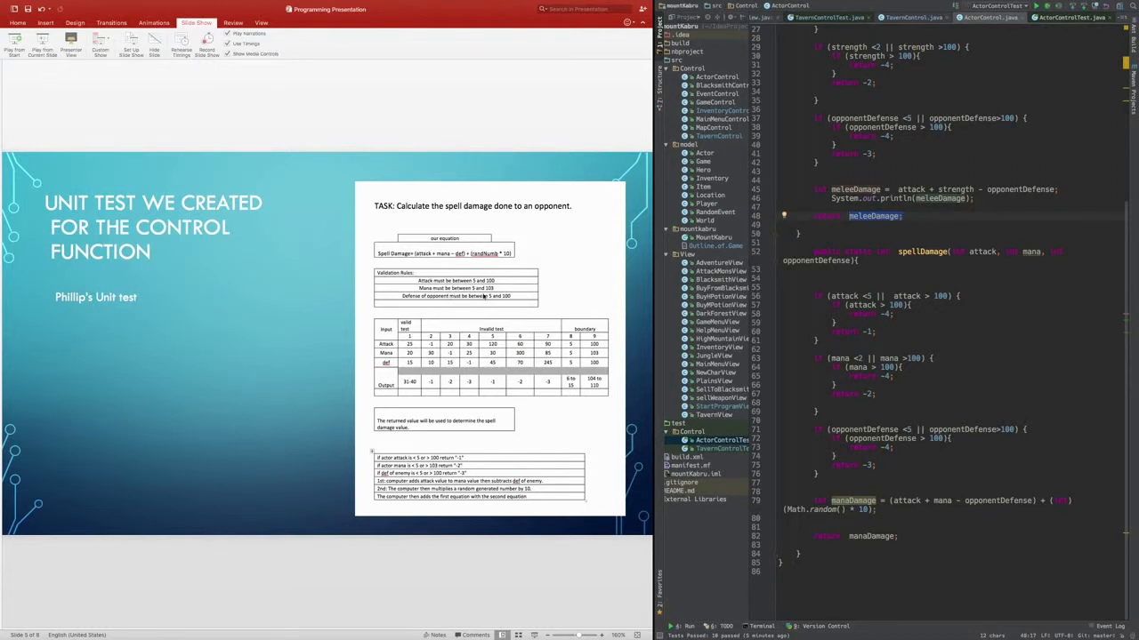
mouse_move(413, 306)
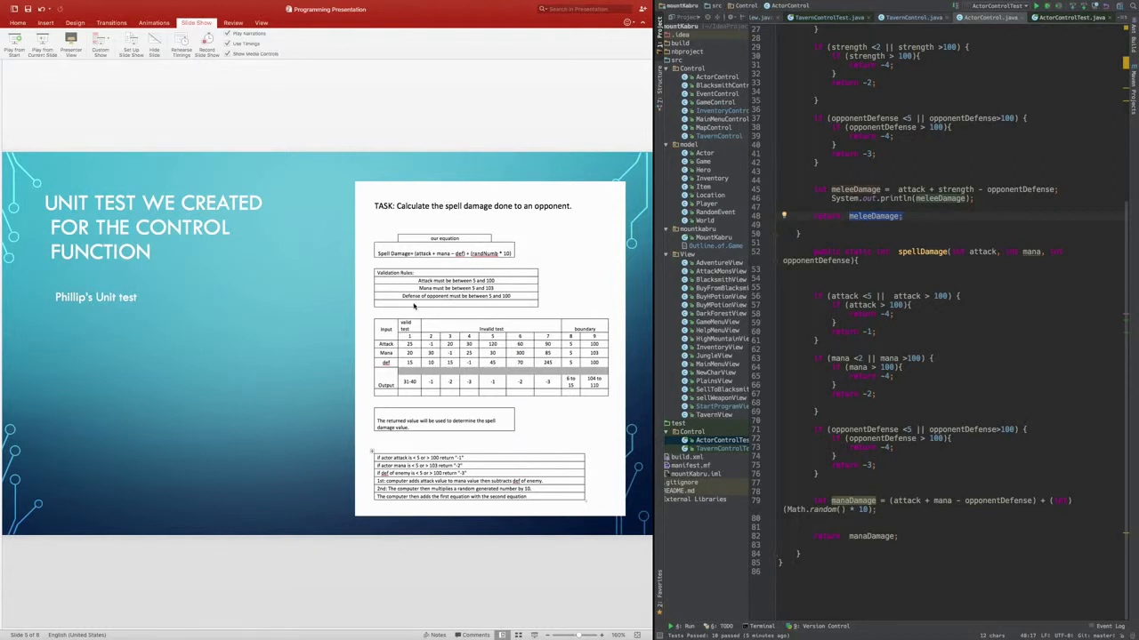
mouse_move(484, 306)
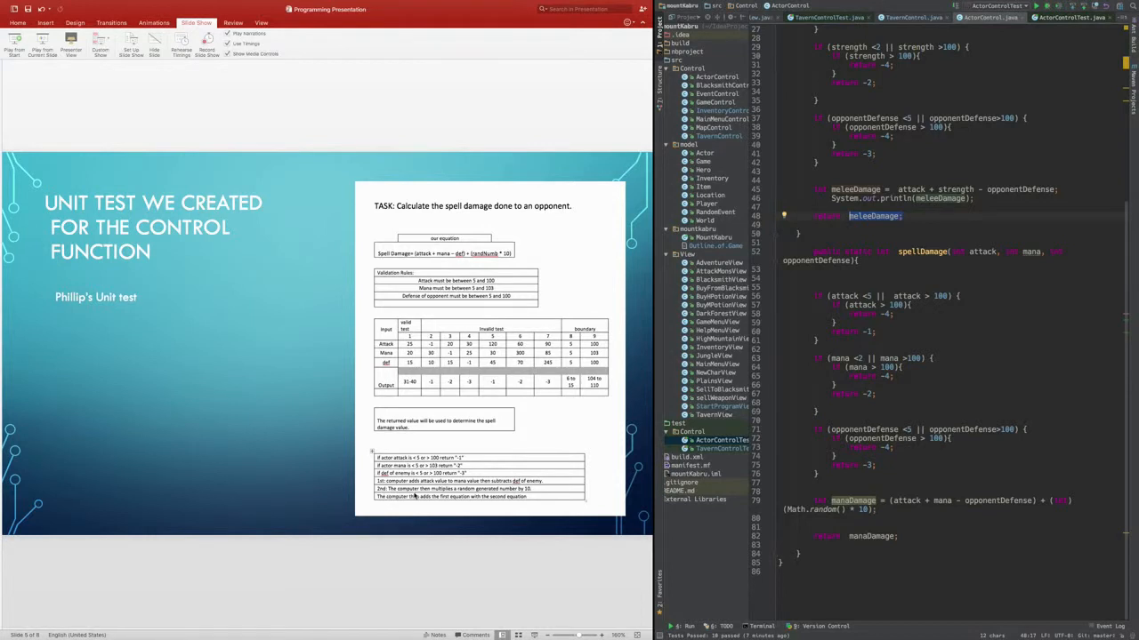
mouse_move(509, 505)
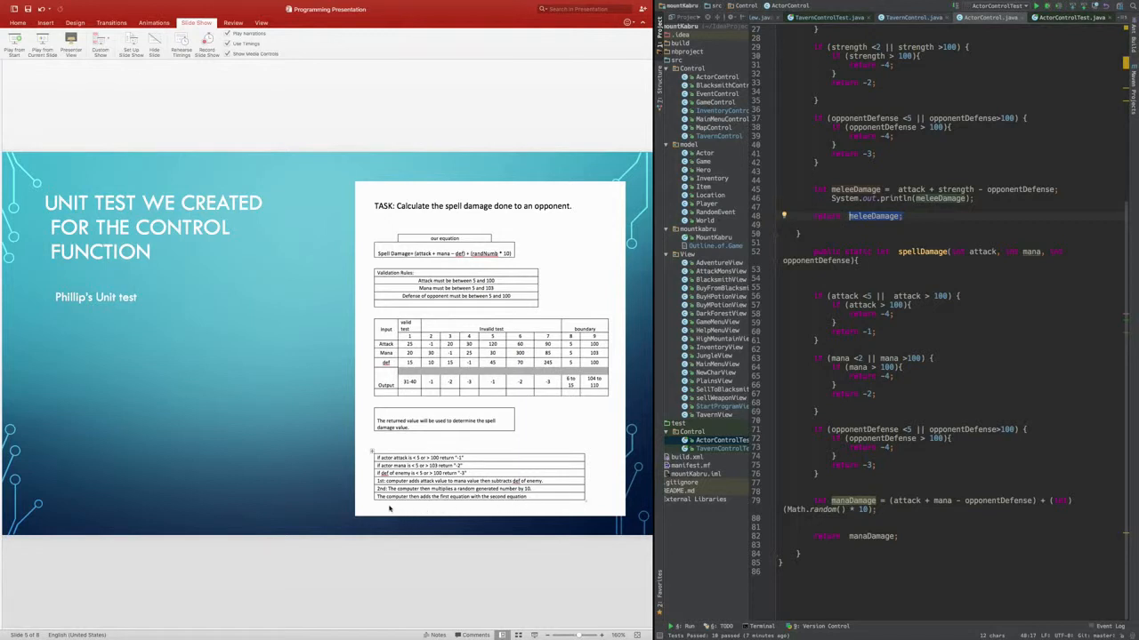
mouse_move(452, 507)
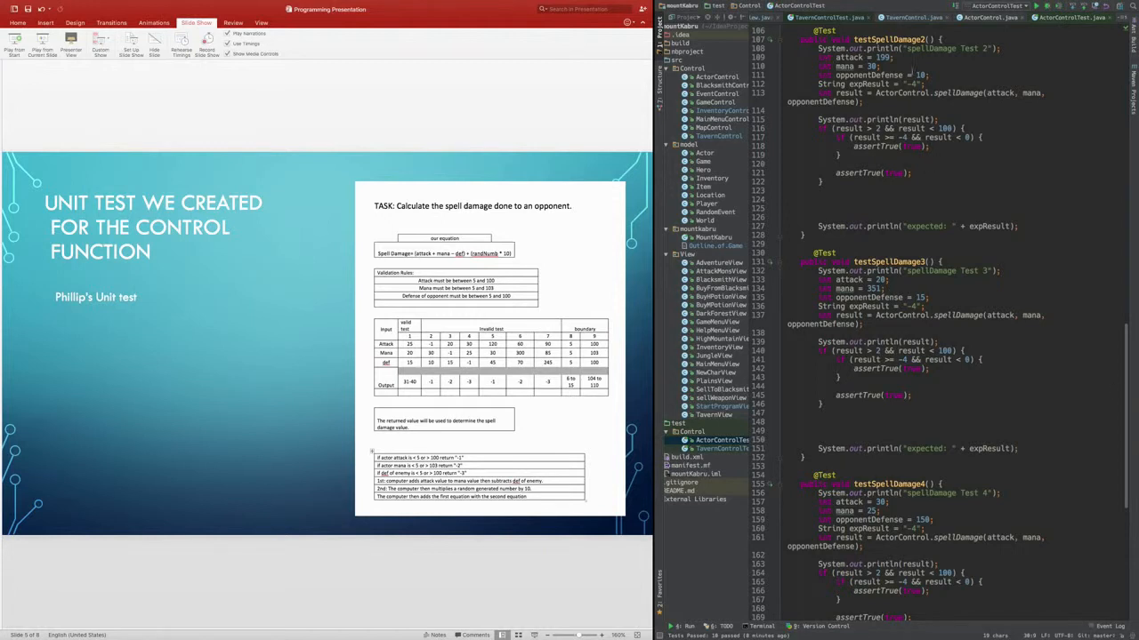
- Scroll through ActorControlTest's testSpellDamage methods down to tests four and five
scroll("up", 3)
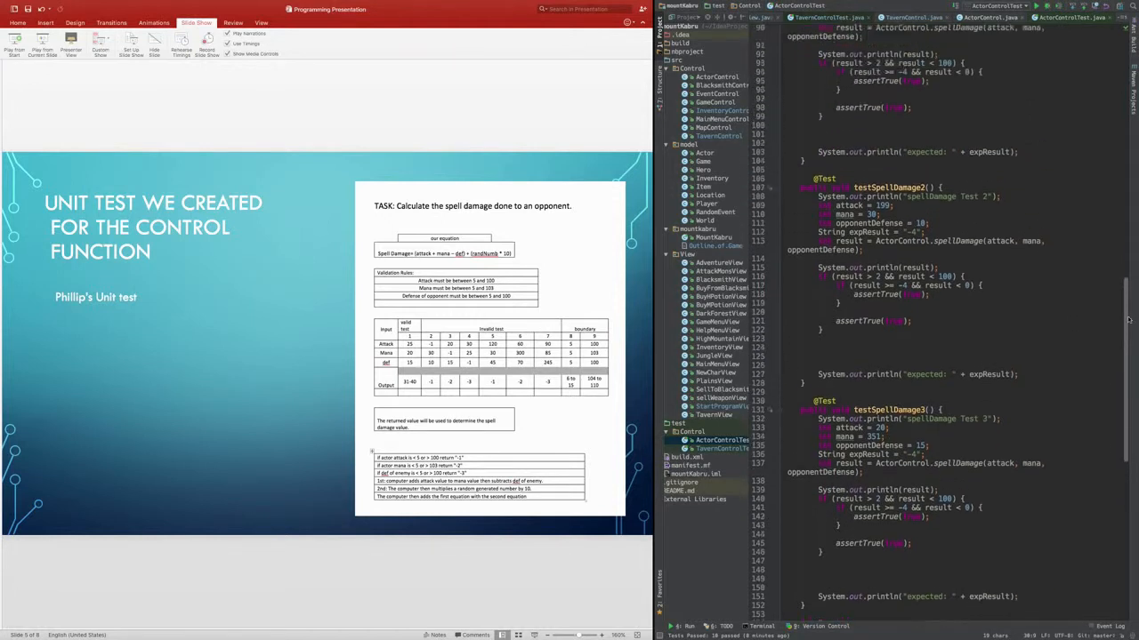
scroll("up", 3)
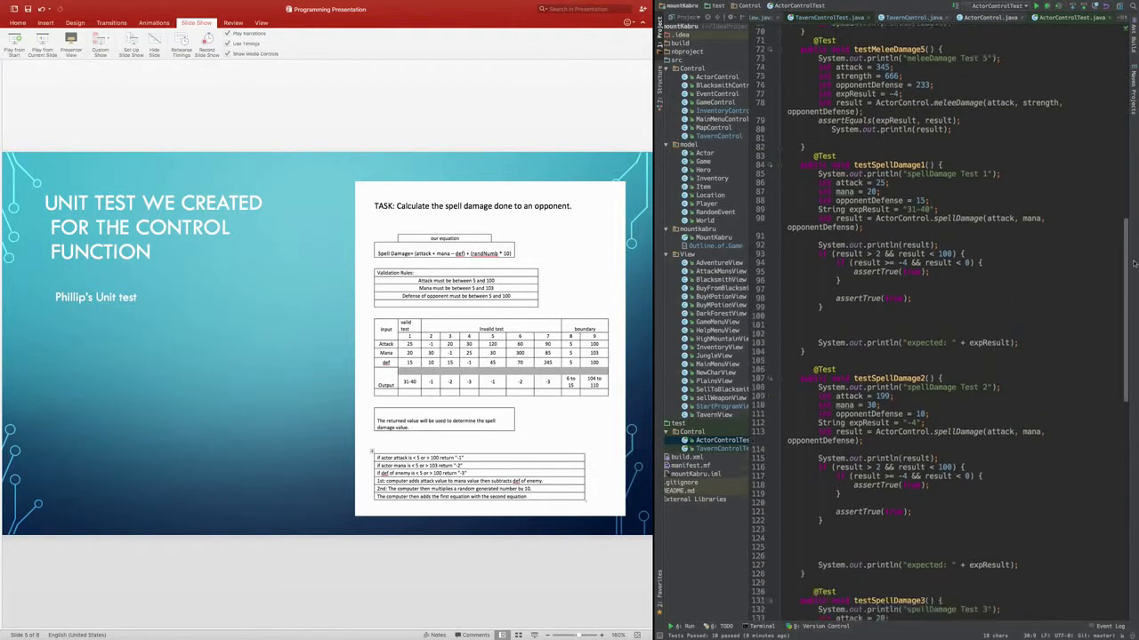
scroll("down", 3)
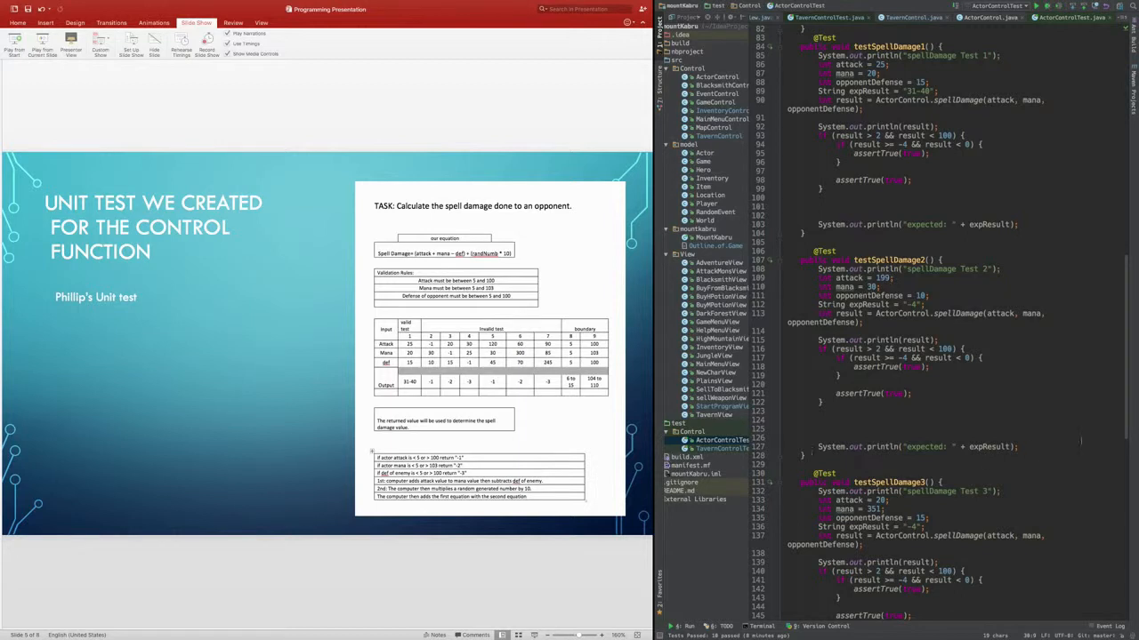
scroll("down", 3)
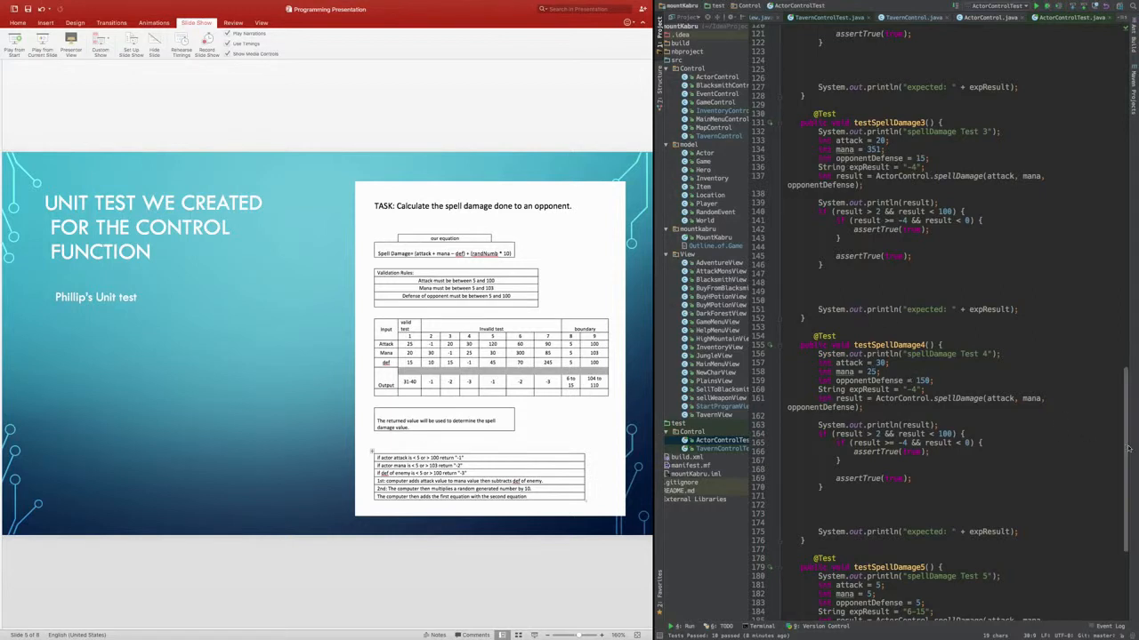
scroll("down", 3)
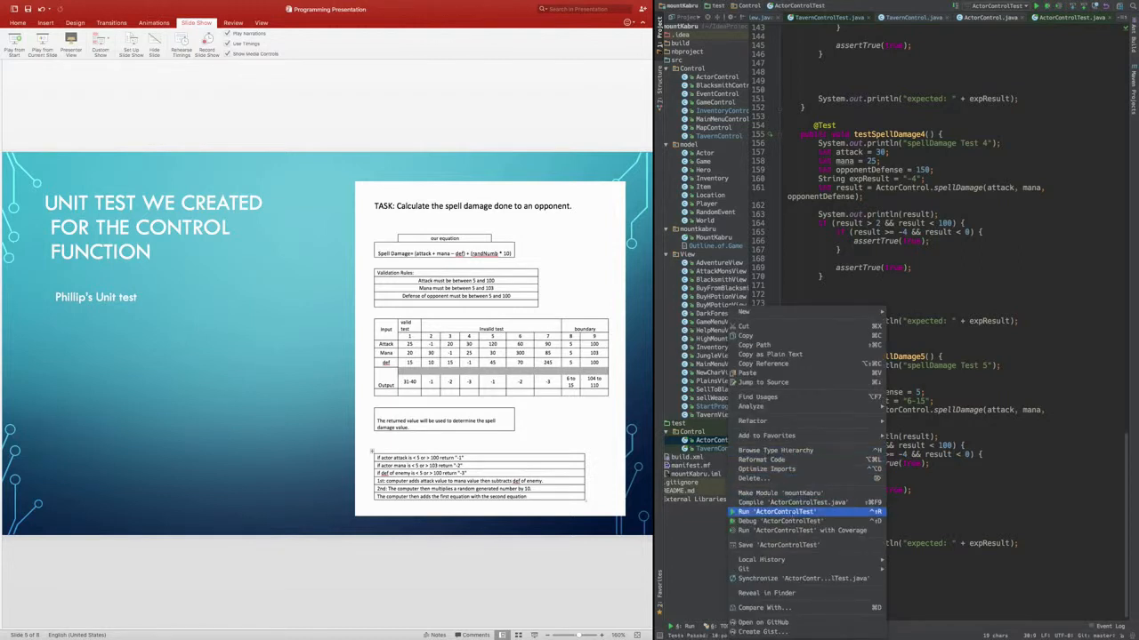
- Run the whole ActorControlTest suite so all 10 tests pass in the Run panel
left_click(782, 513)
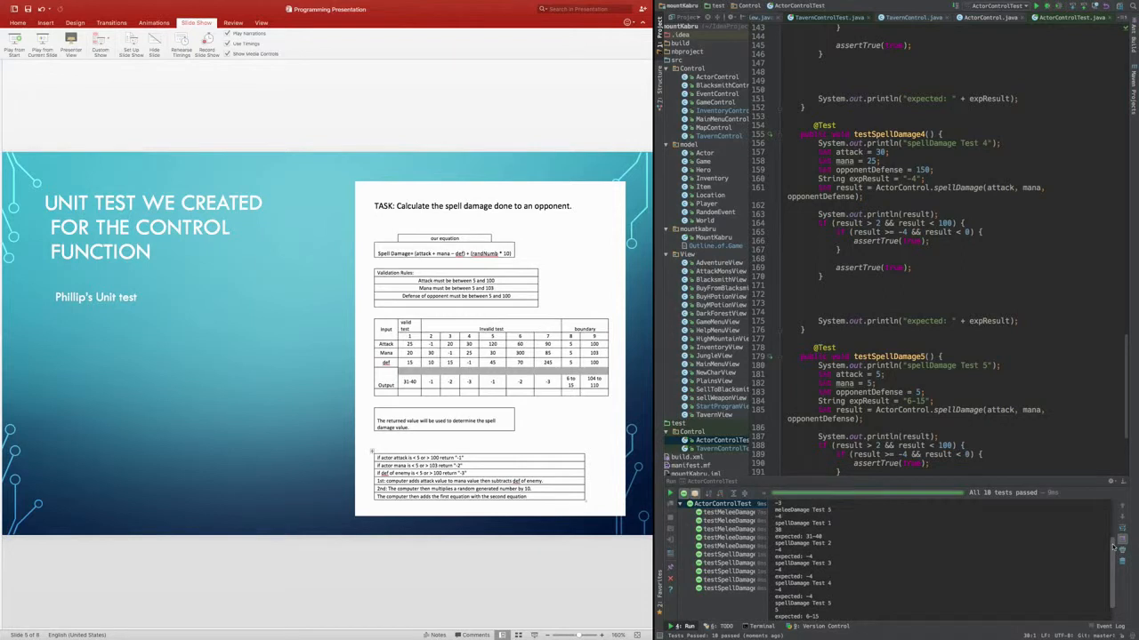
scroll("down", 3)
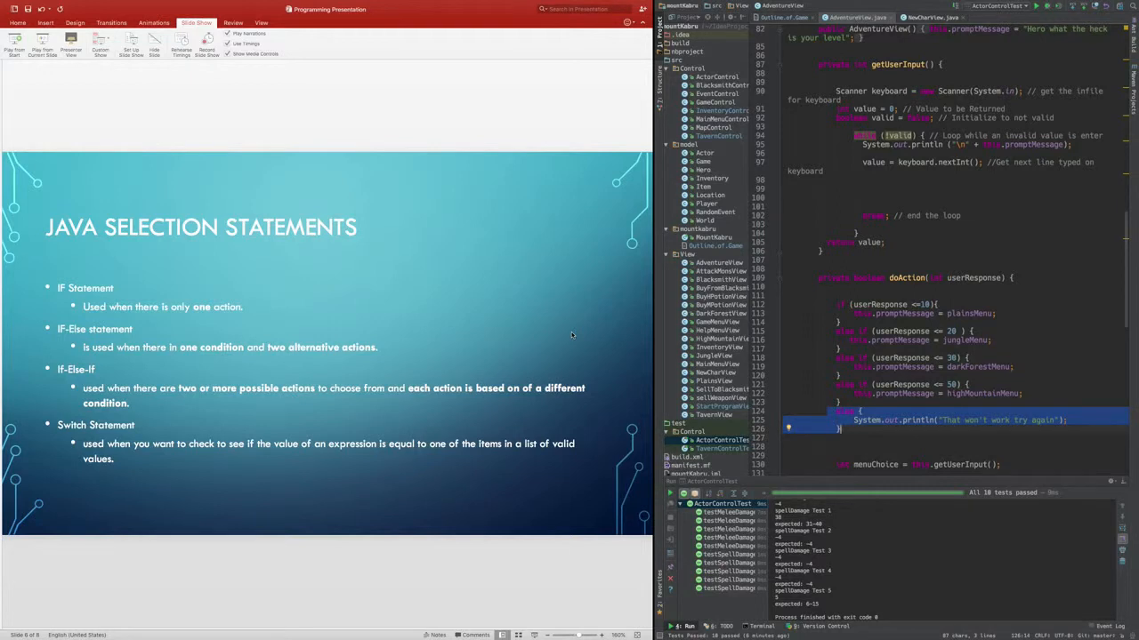
- Scroll AdventureView.java to the doAction if/else-if chain and the menuChoice switch
scroll("up", 3)
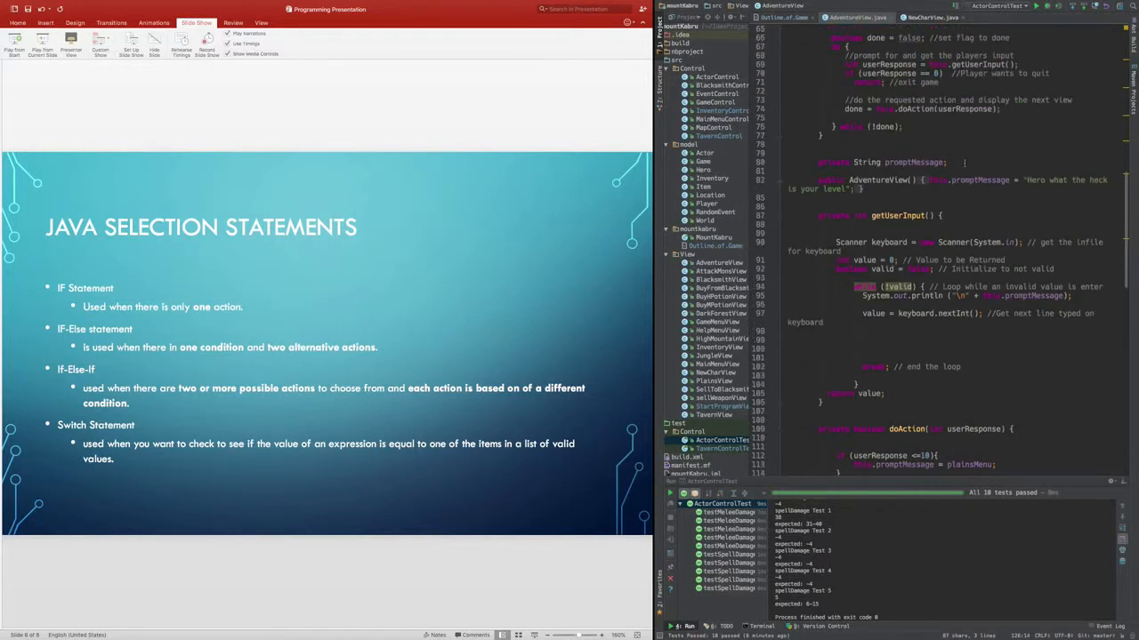
scroll("up", 3)
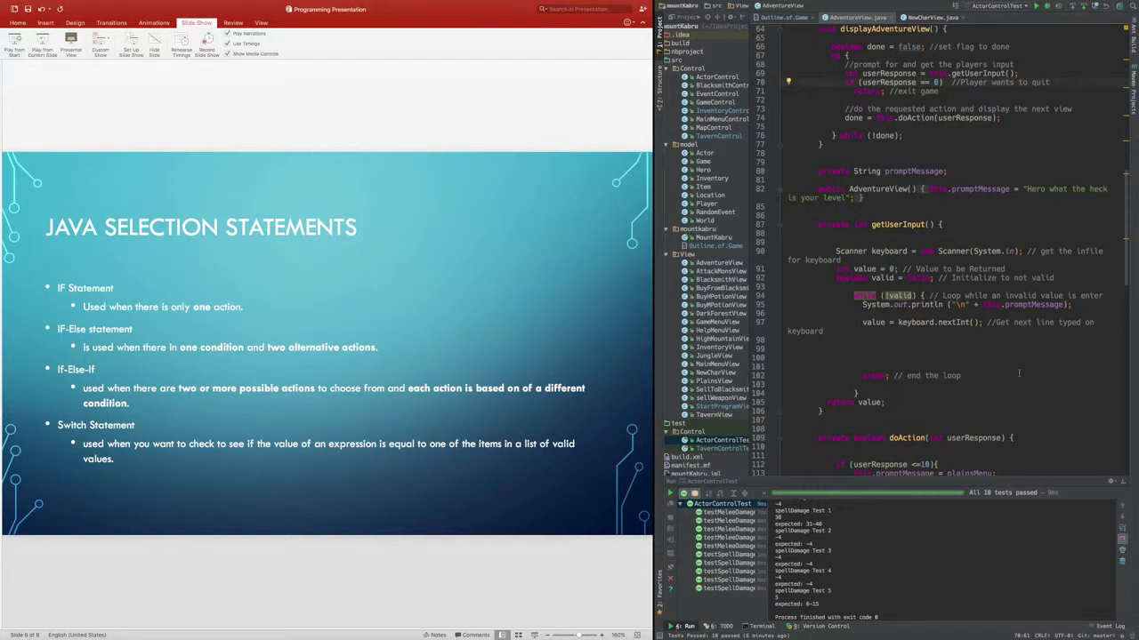
scroll("down", 3)
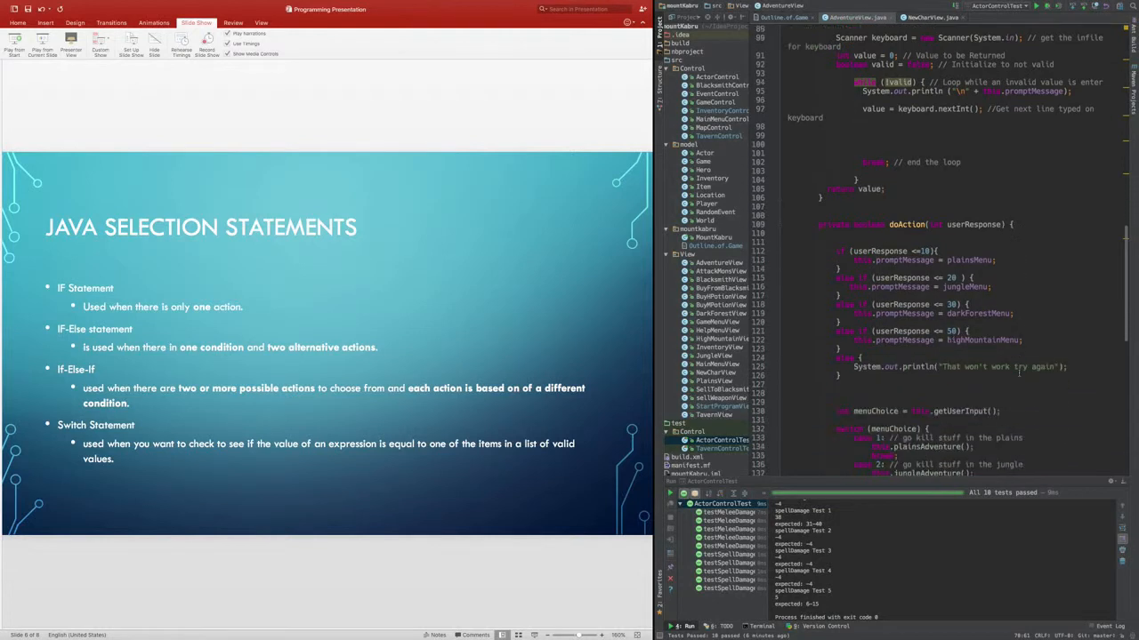
- Show NewCharView's doAction creating a Warrior hero with if-else answer checks
scroll("down", 3)
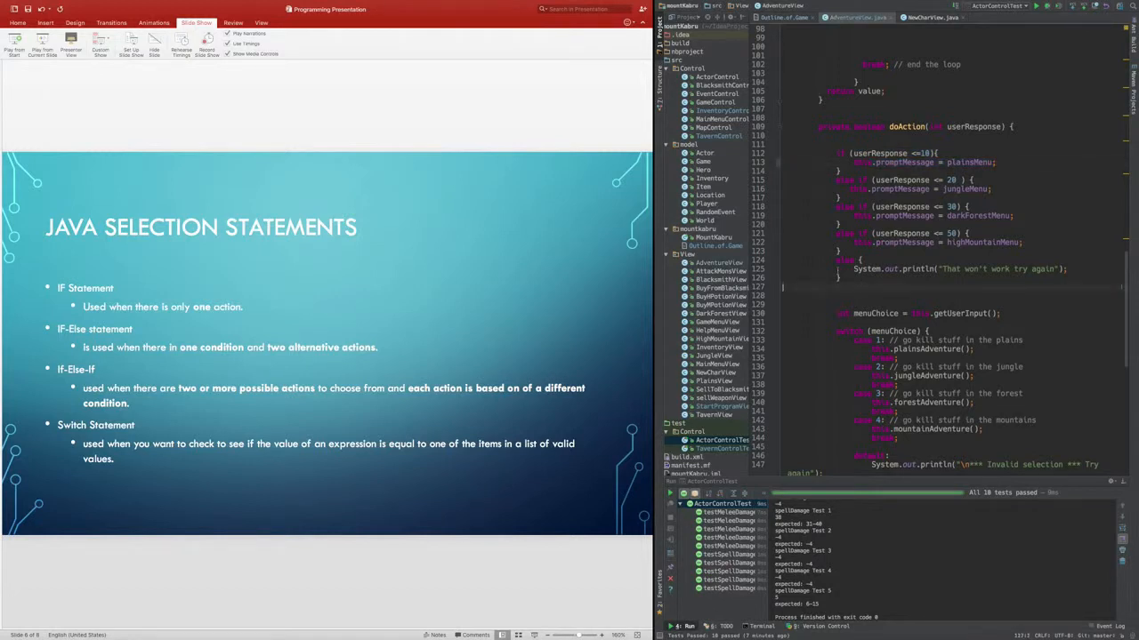
left_click(961, 269)
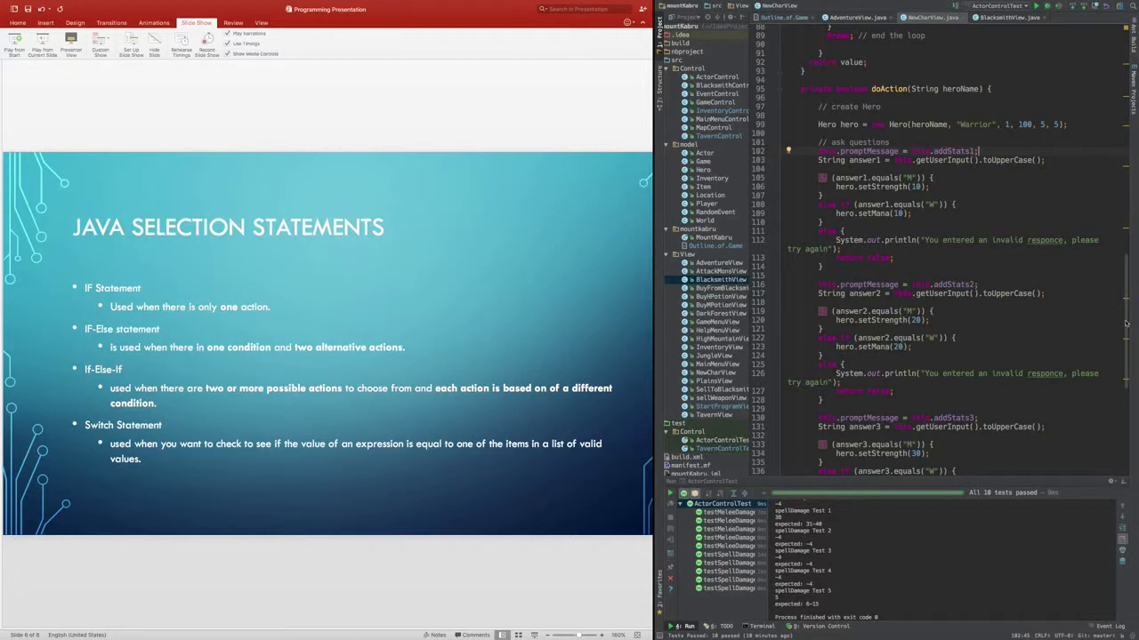
- Scroll through BlacksmithView's display loop and menu-option input validation code
scroll("up", 3)
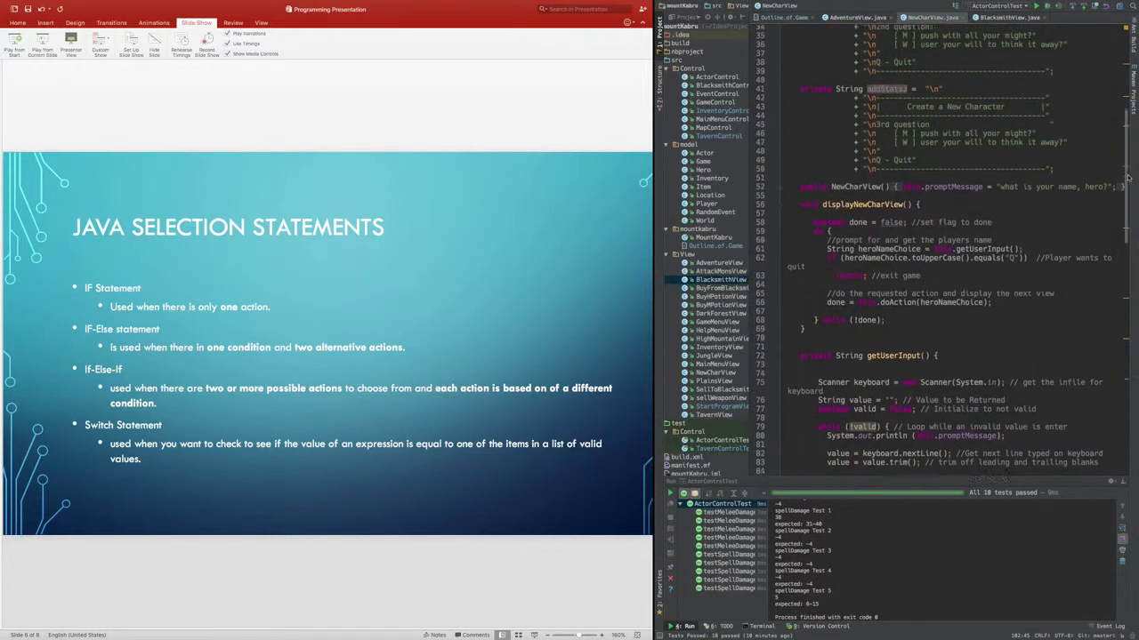
scroll("up", 3)
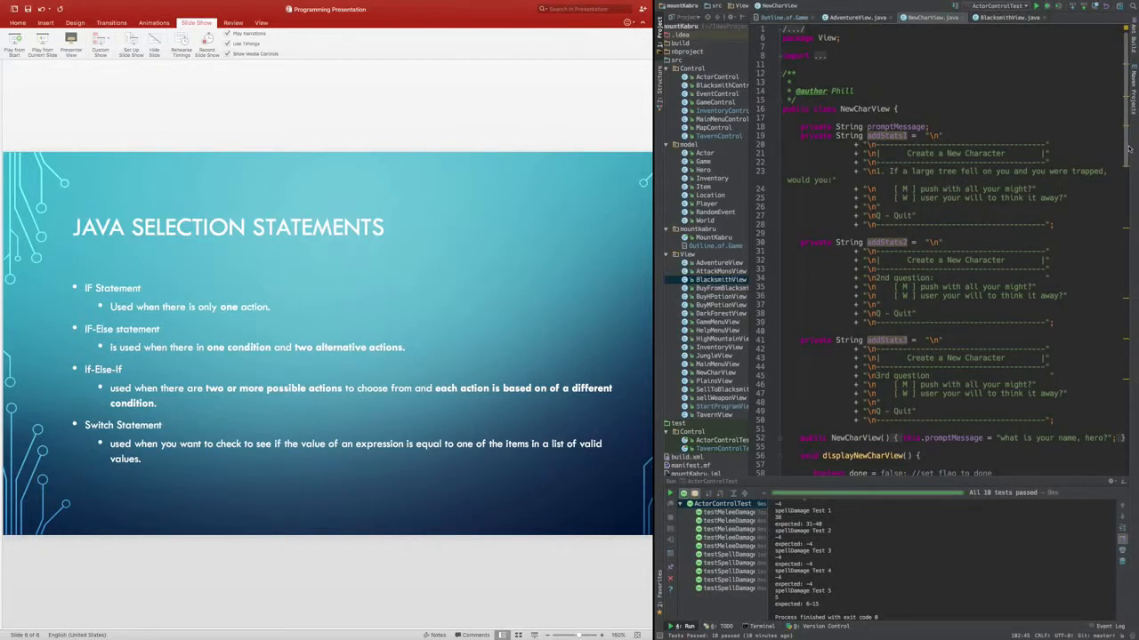
scroll("down", 3)
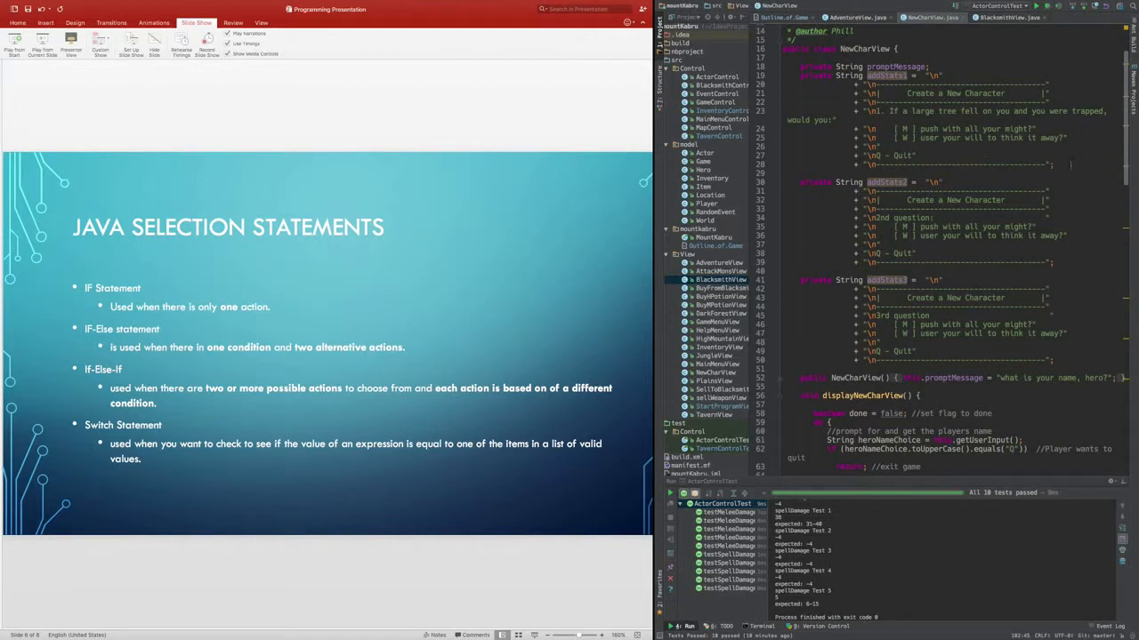
scroll("down", 3)
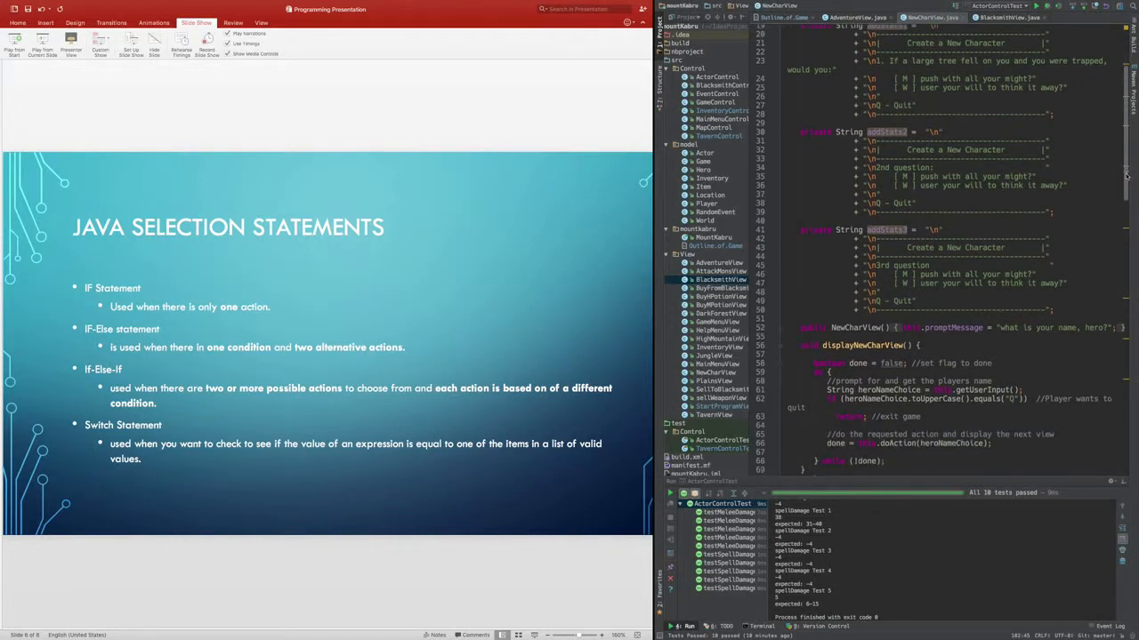
scroll("up", 3)
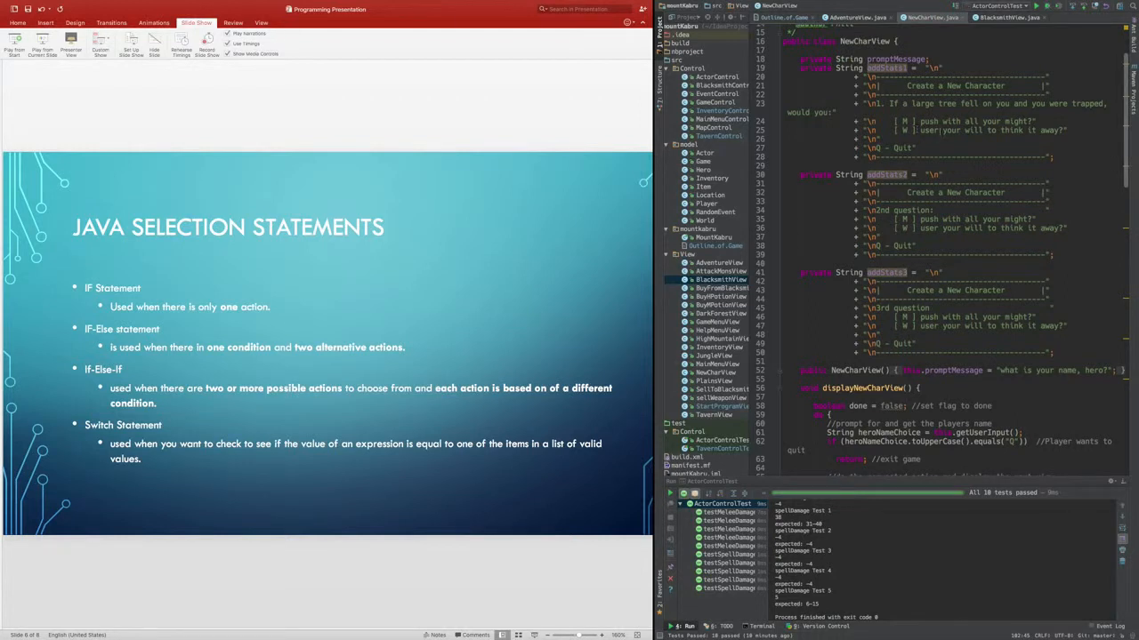
scroll("down", 3)
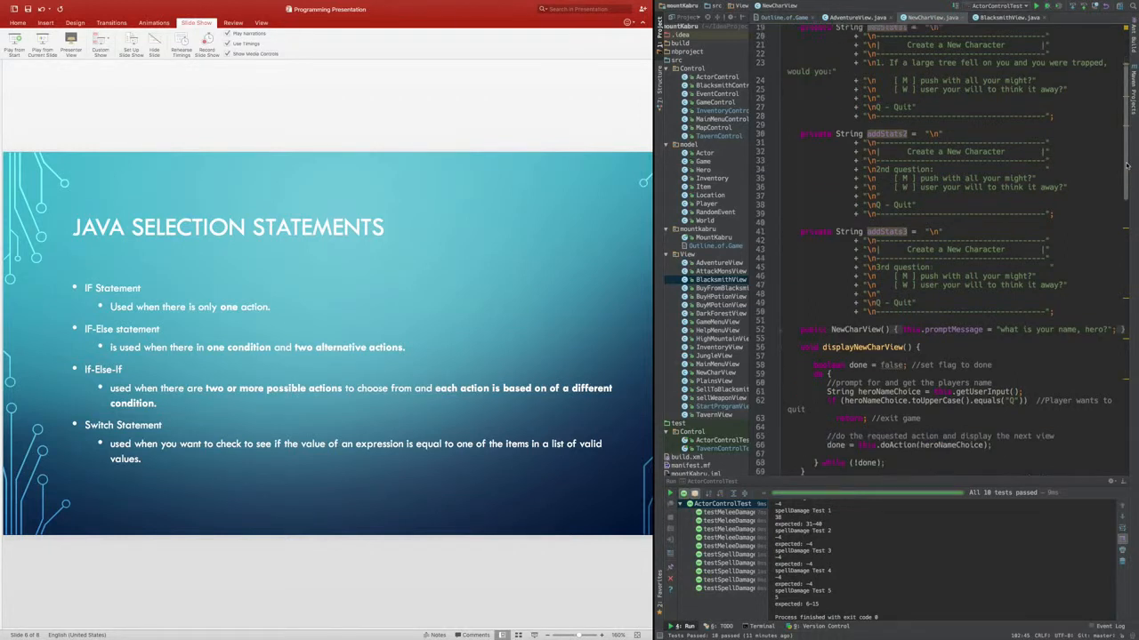
scroll("up", 3)
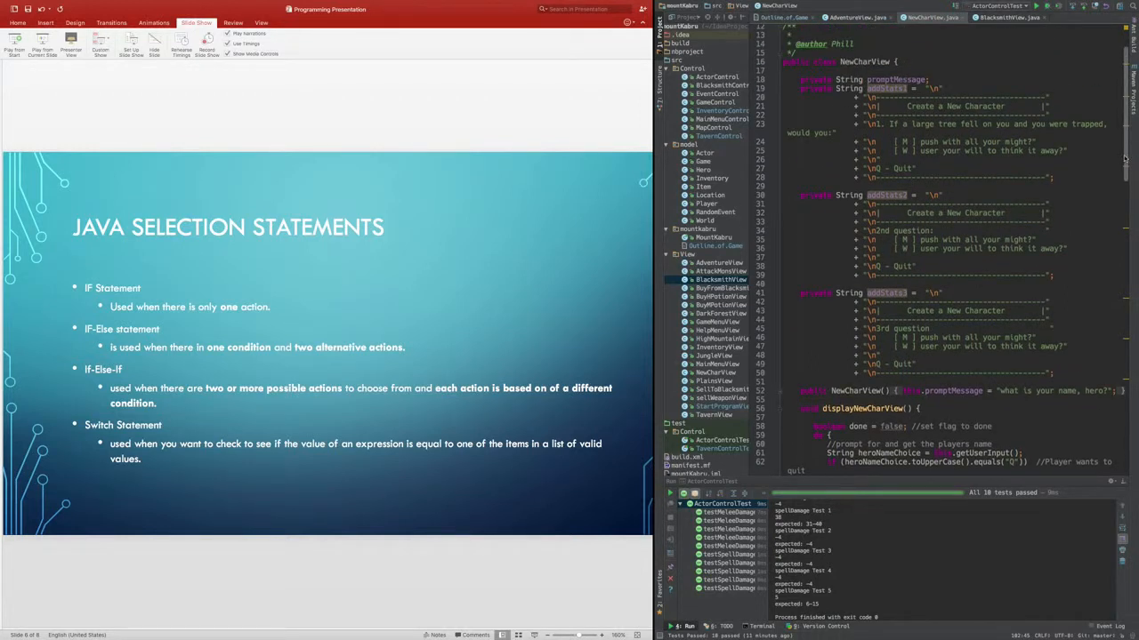
scroll("down", 3)
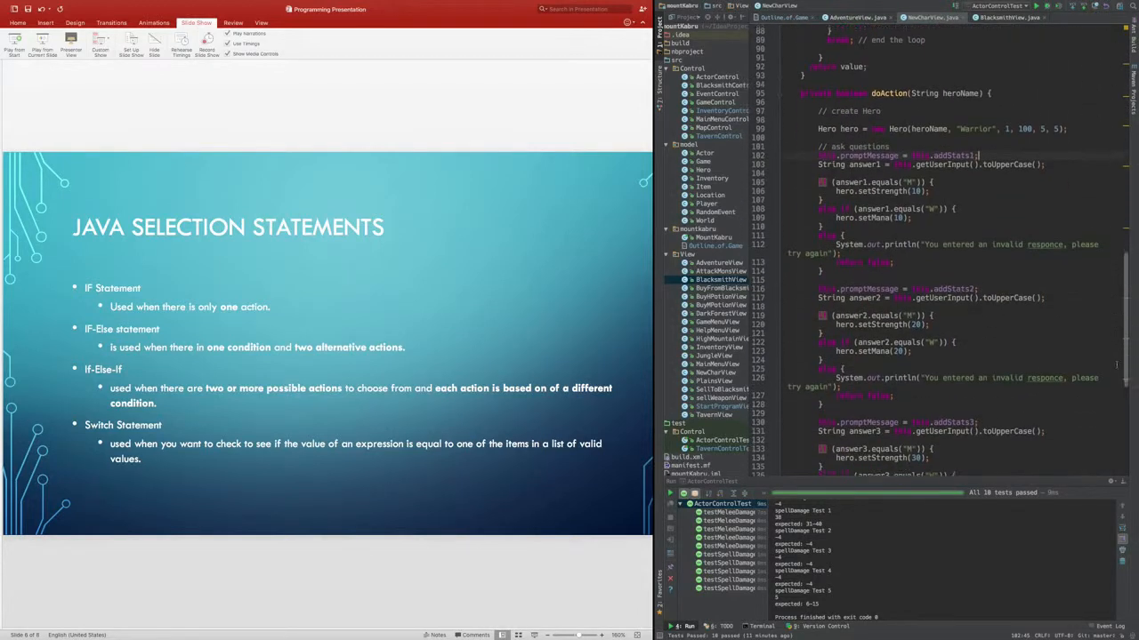
scroll("up", 3)
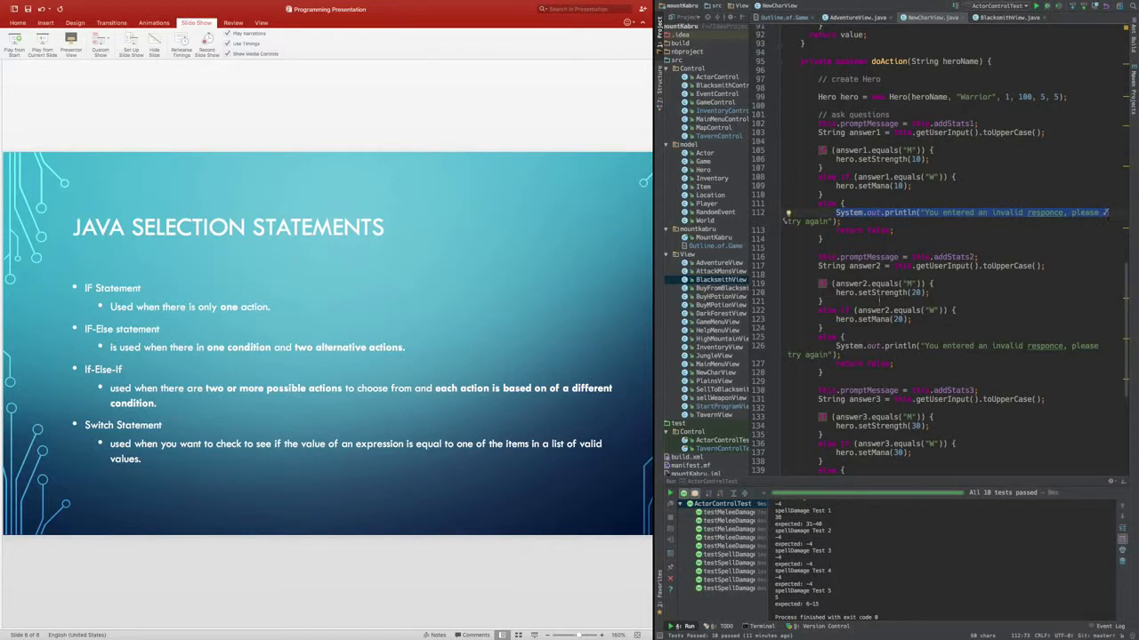
scroll("down", 3)
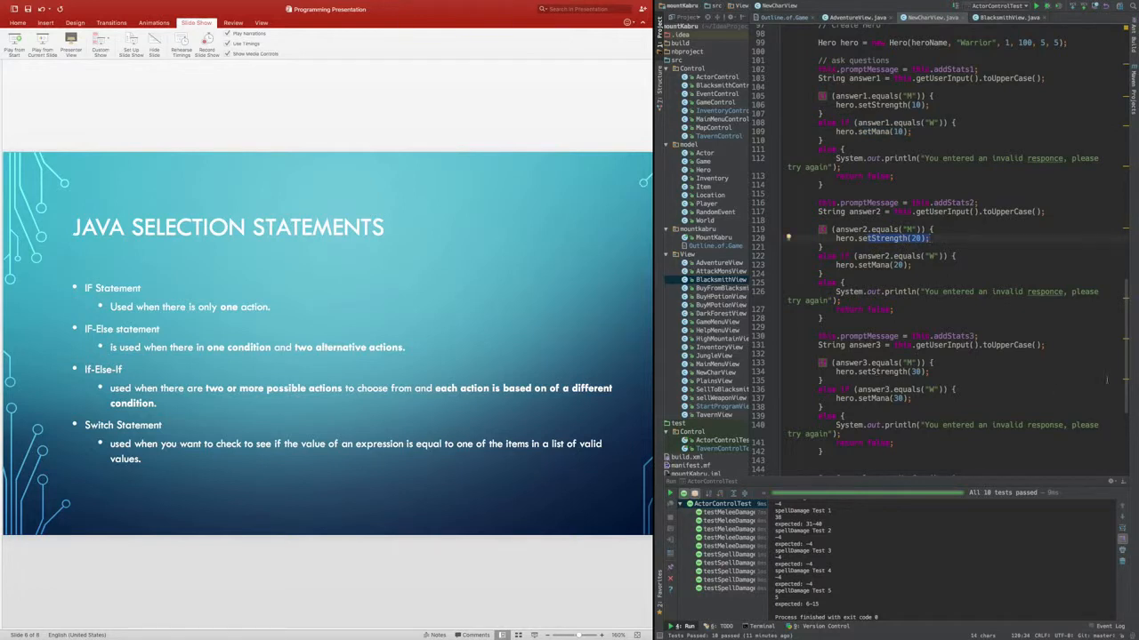
scroll("down", 3)
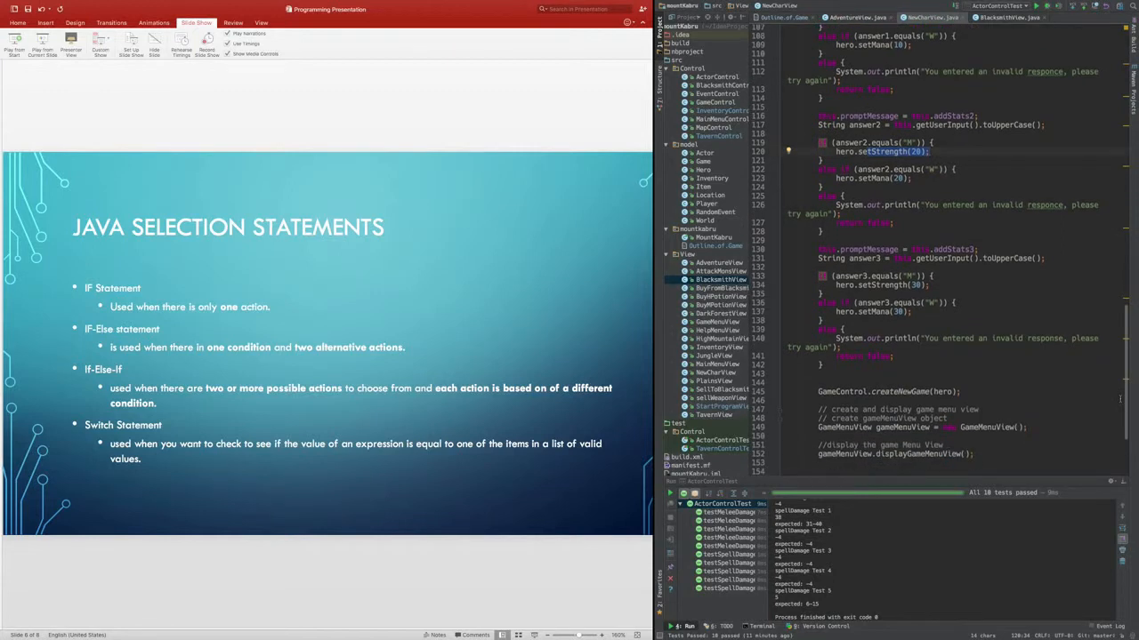
scroll("down", 3)
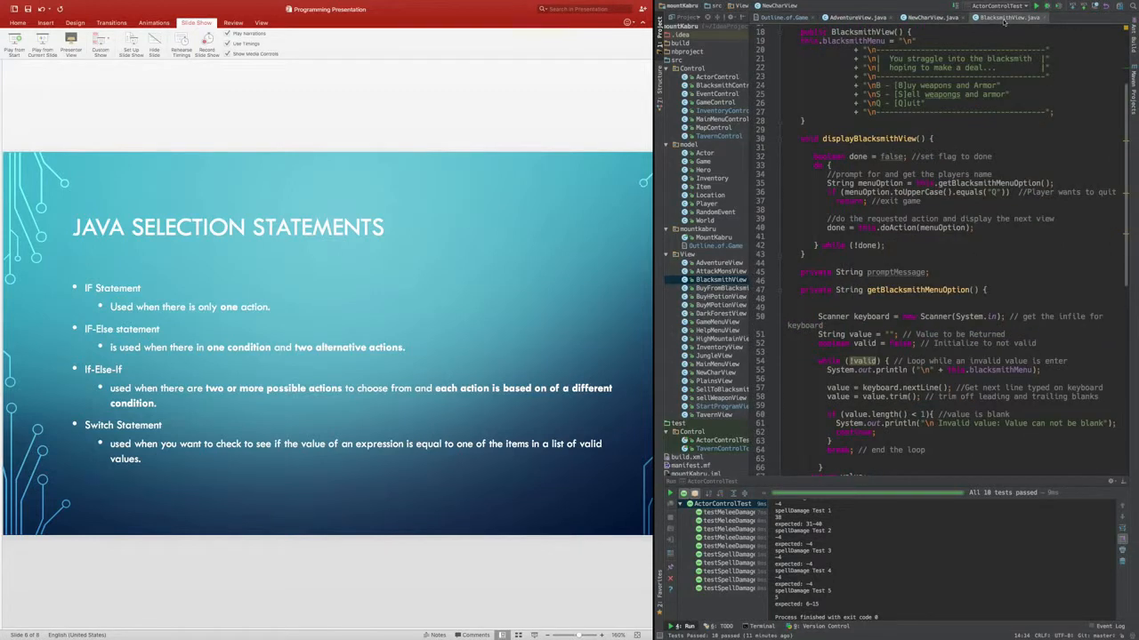
- Scroll BlacksmithView.java to the doAction switch (choice) block with its buy, sell and invalid-selection cases
scroll("up", 3)
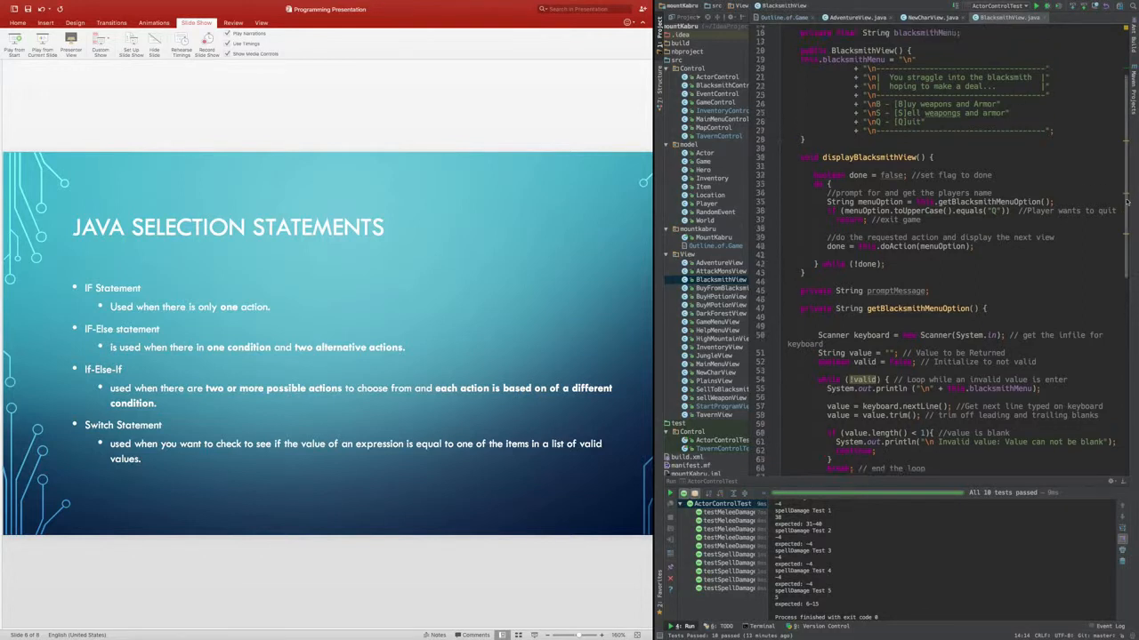
scroll("up", 3)
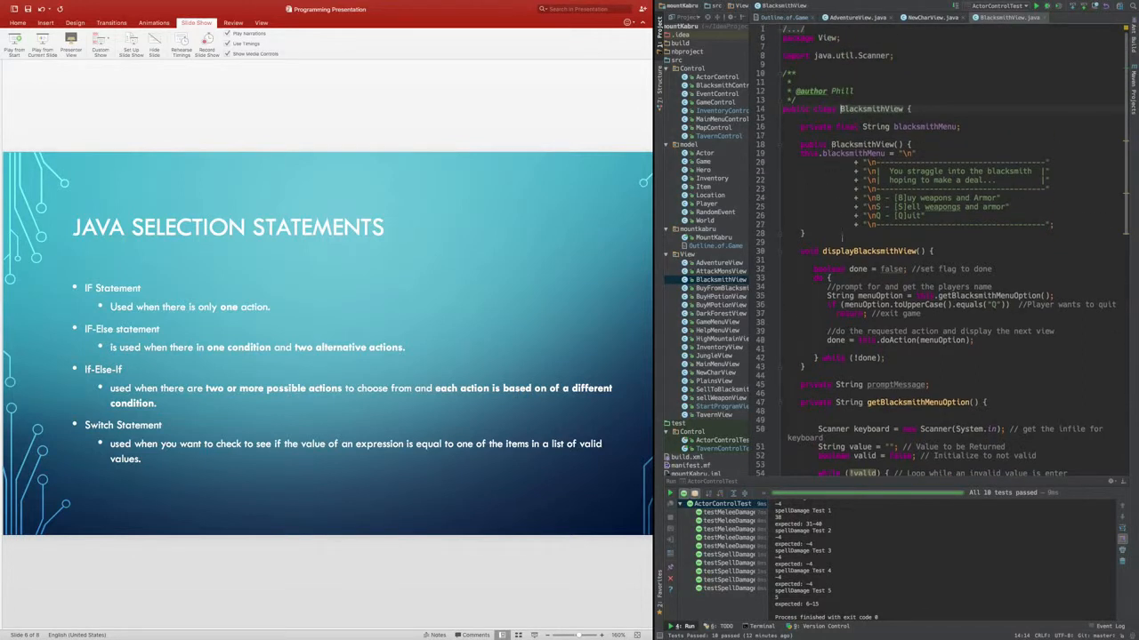
scroll("down", 3)
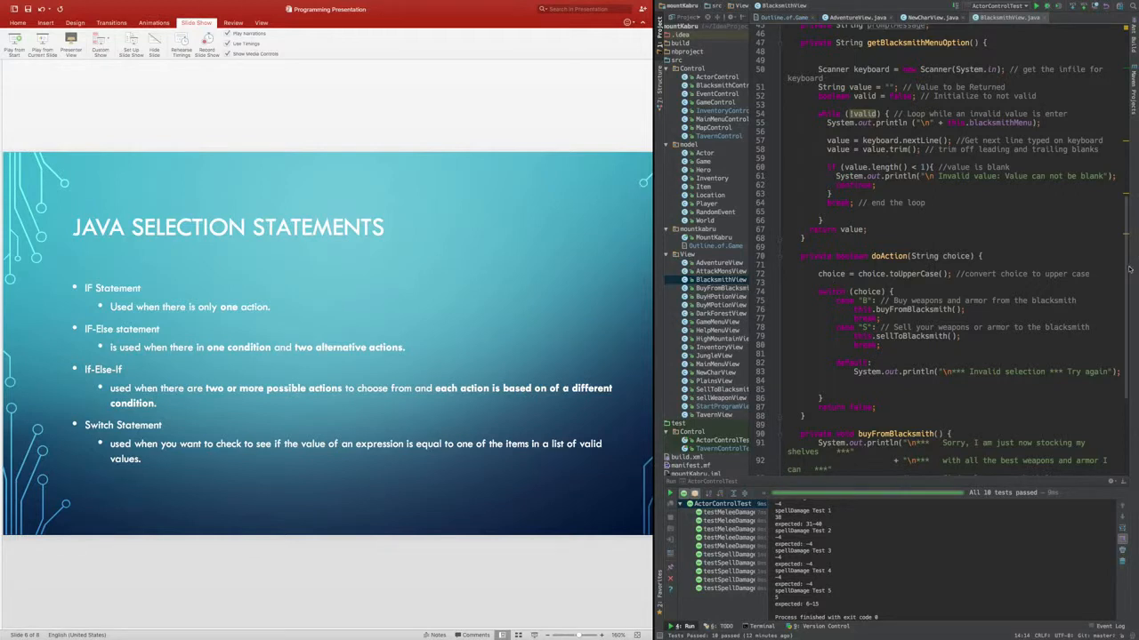
scroll("up", 3)
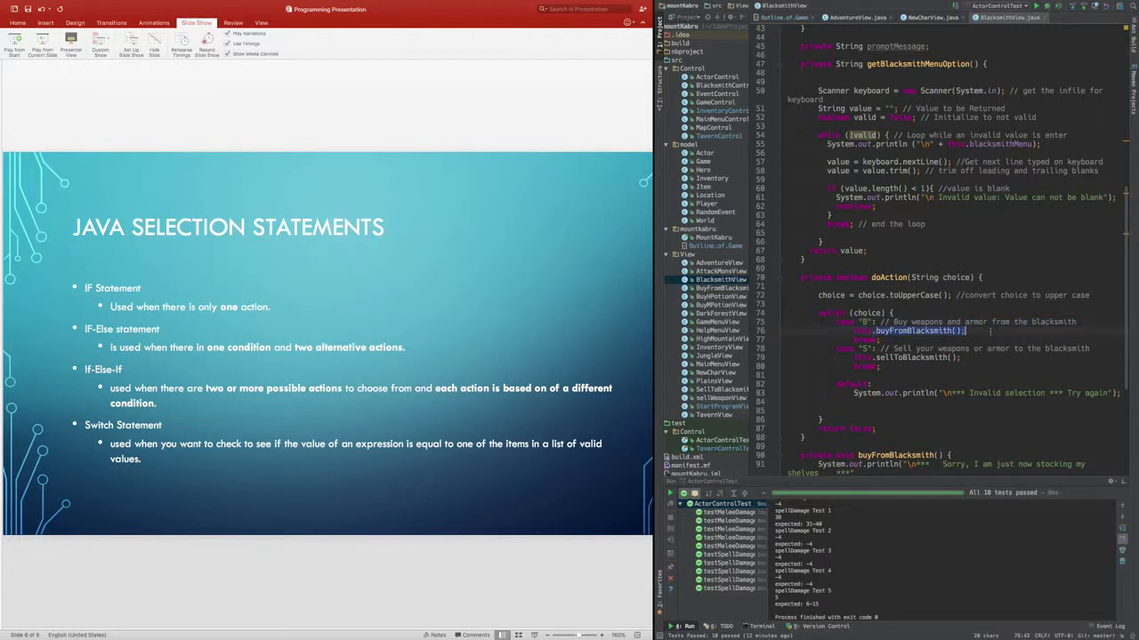
scroll("up", 3)
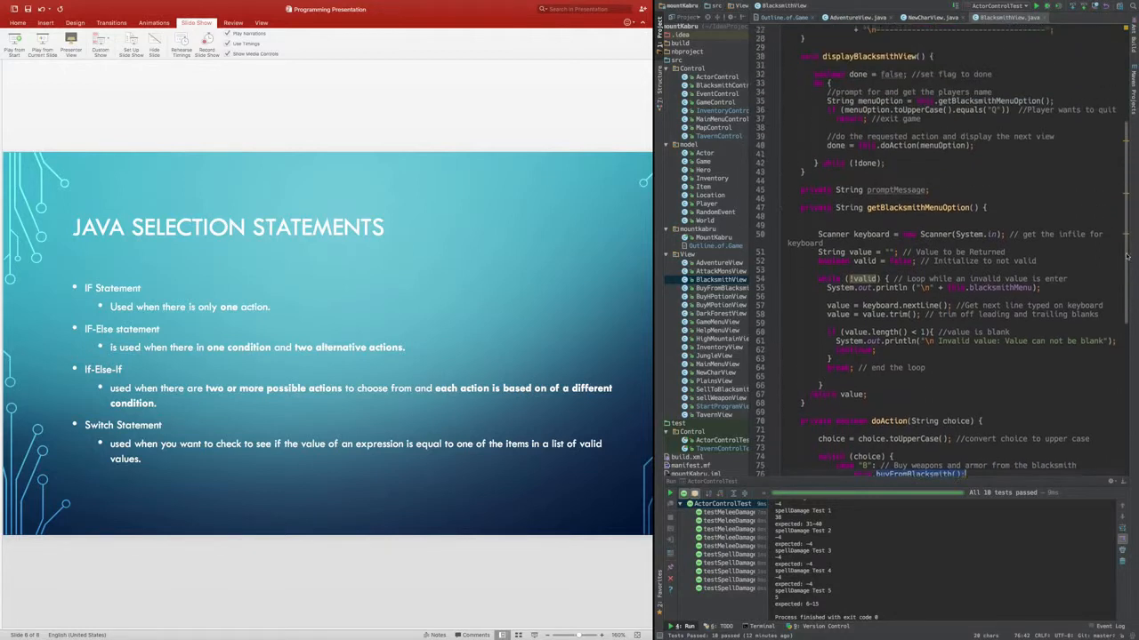
scroll("up", 3)
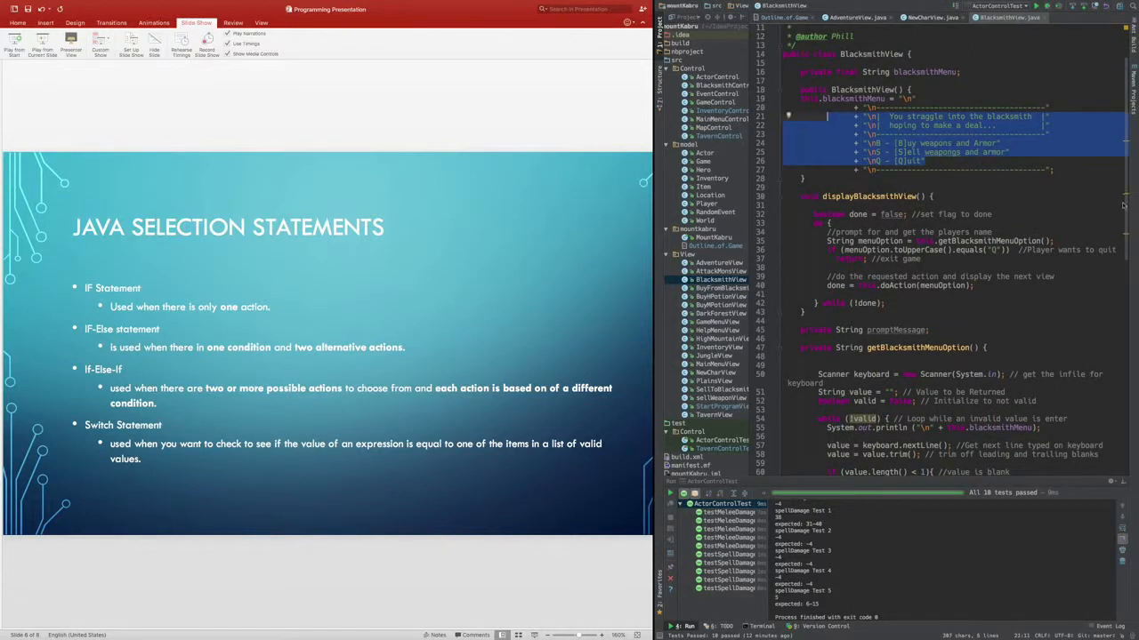
scroll("down", 3)
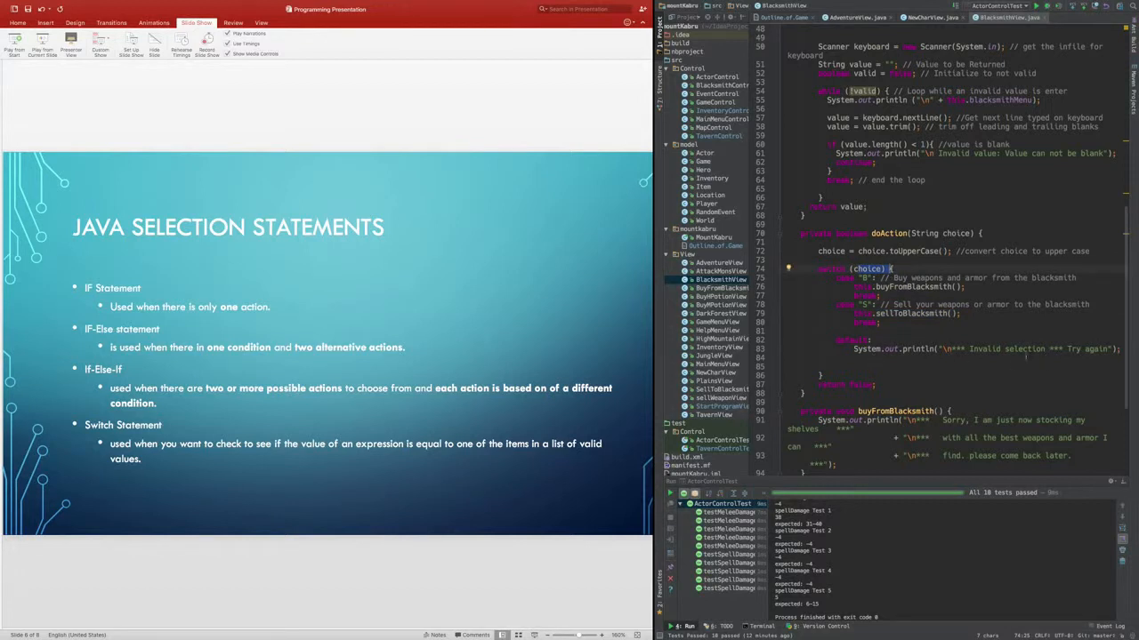
scroll("down", 3)
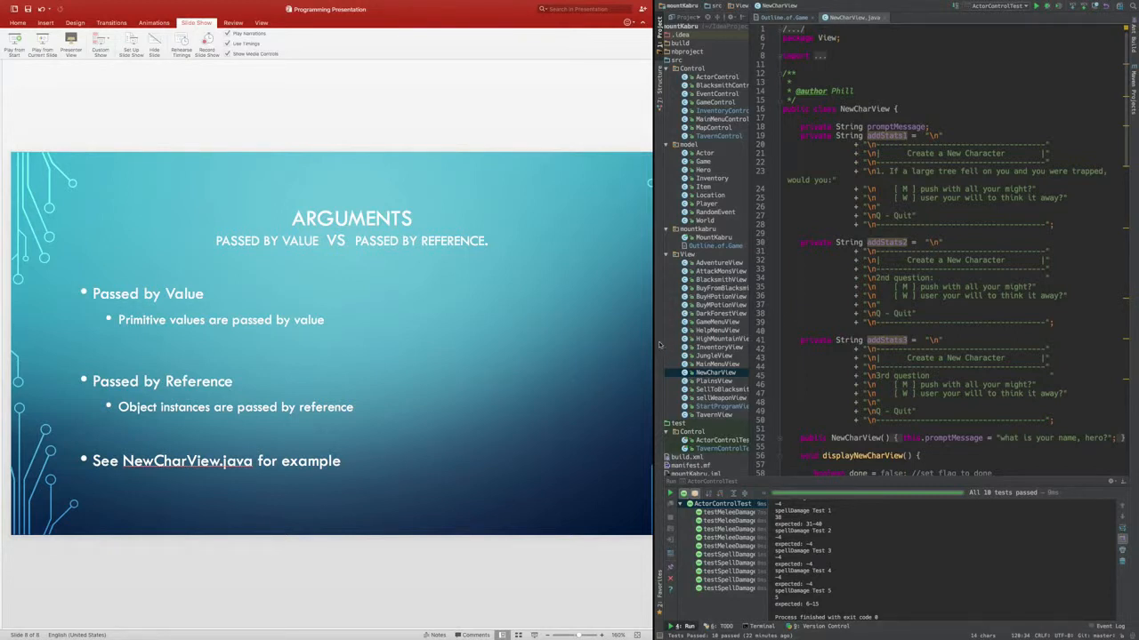
mouse_move(658, 345)
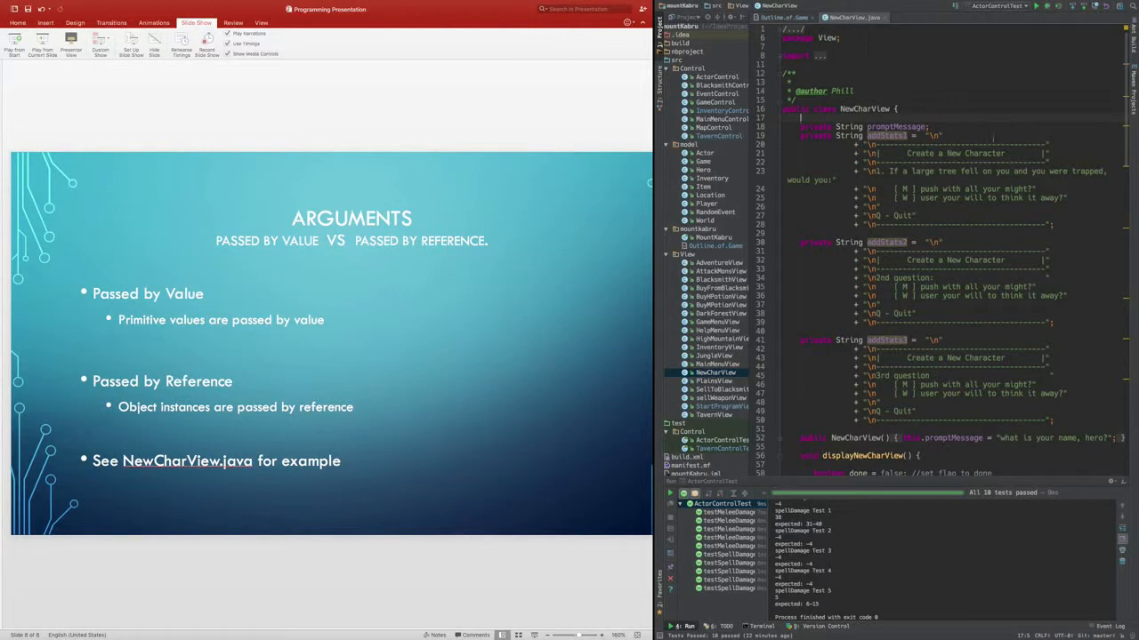
mouse_move(885, 142)
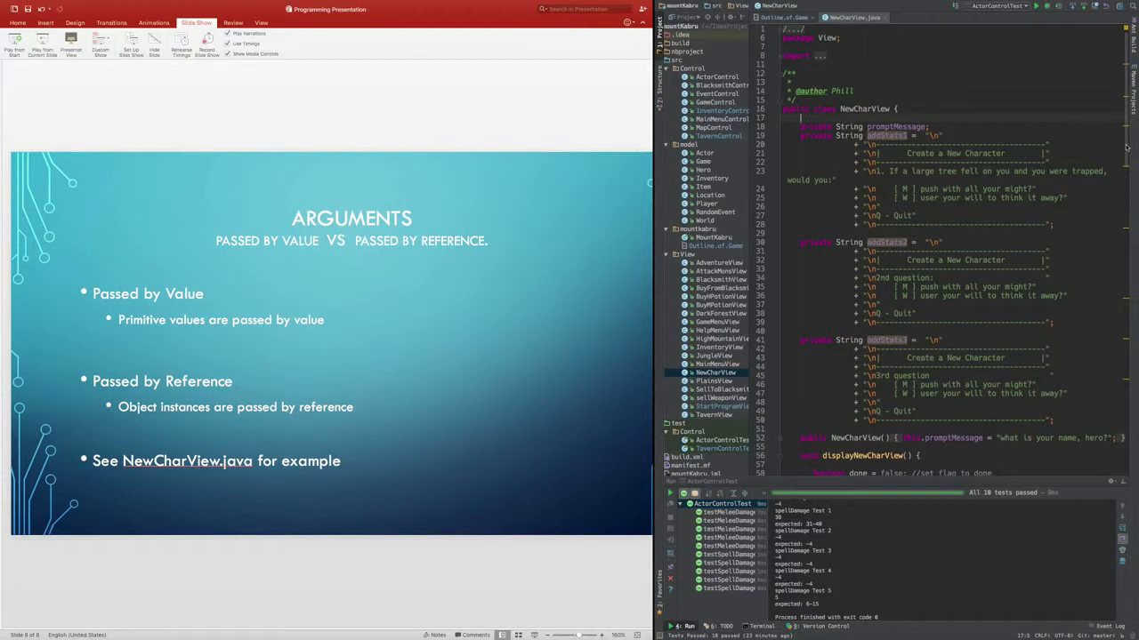
- Scroll NewCharView.java to doAction(String heroName) where the Warrior hero is created and its stats set
scroll("down", 3)
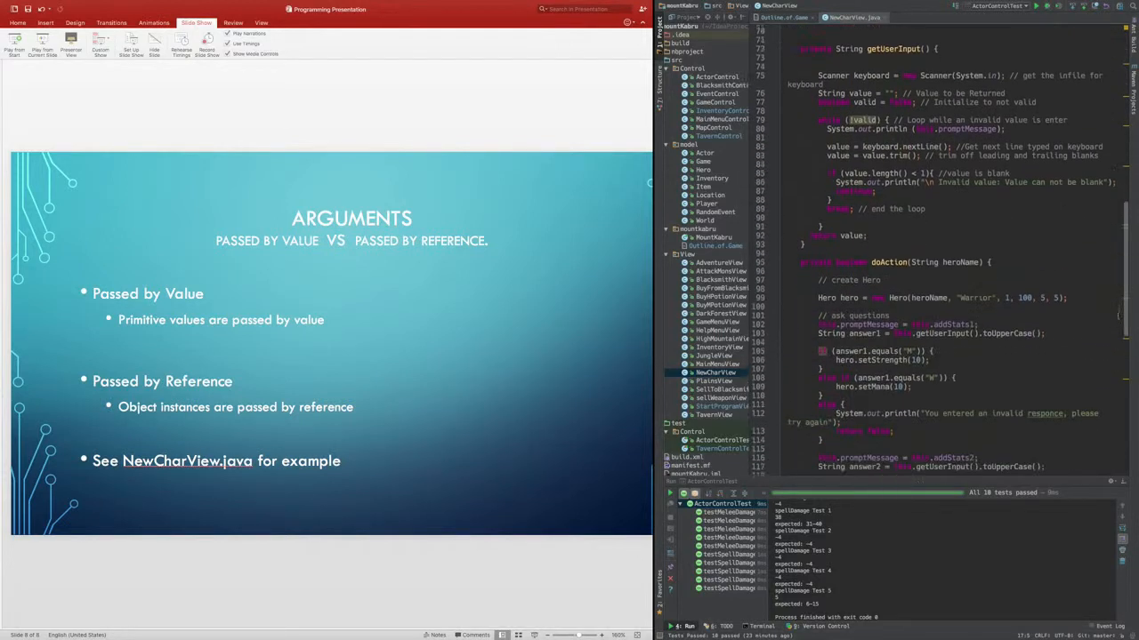
scroll("down", 3)
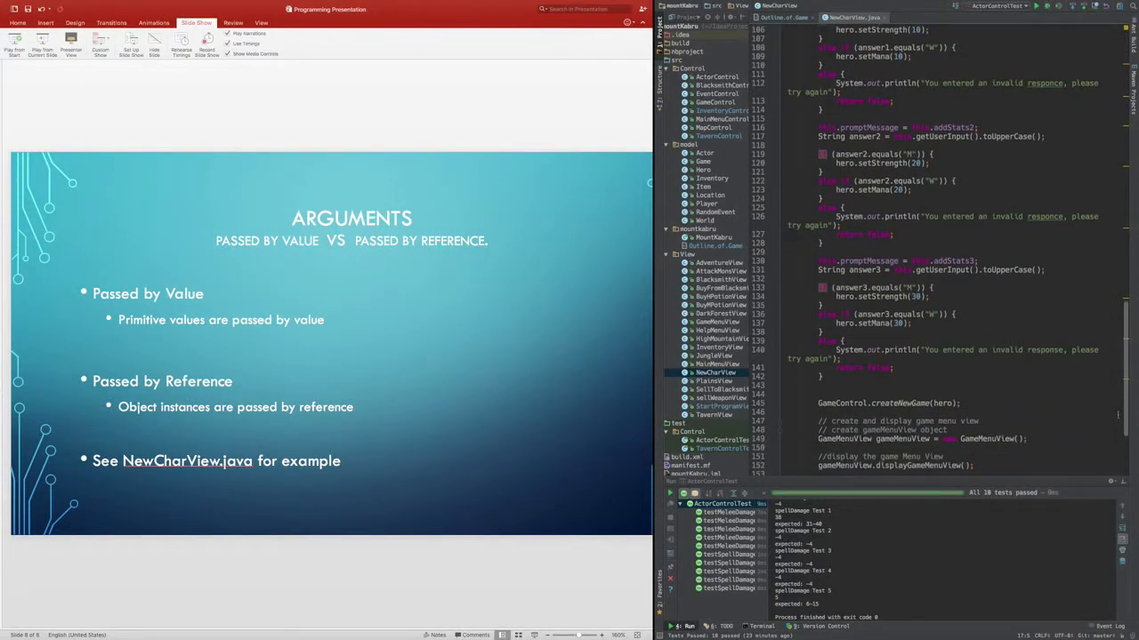
scroll("up", 3)
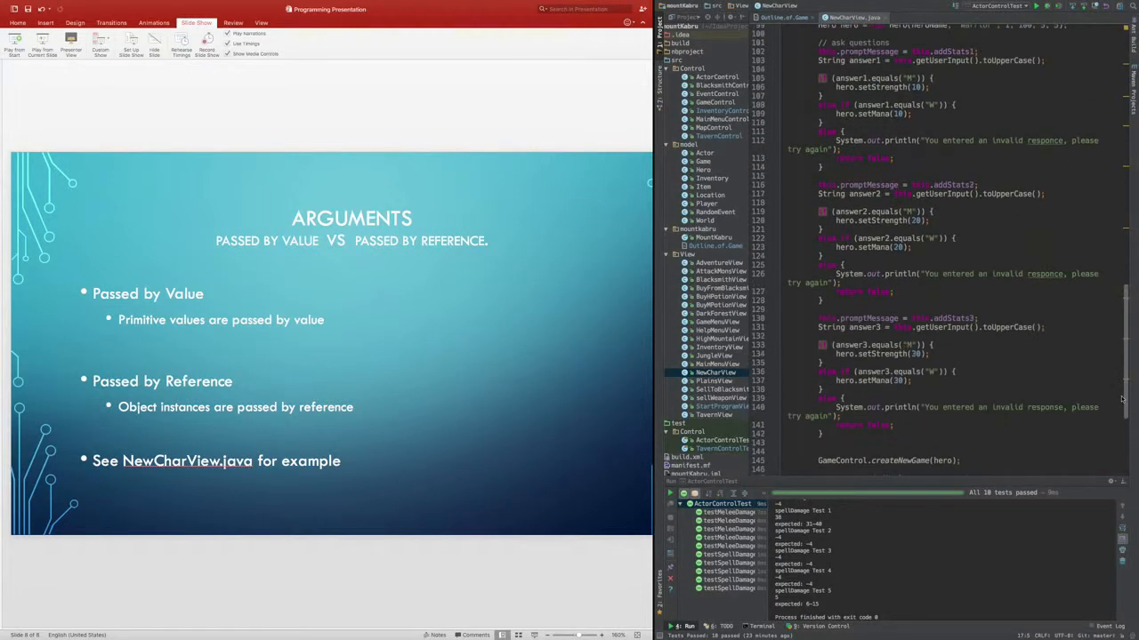
scroll("up", 3)
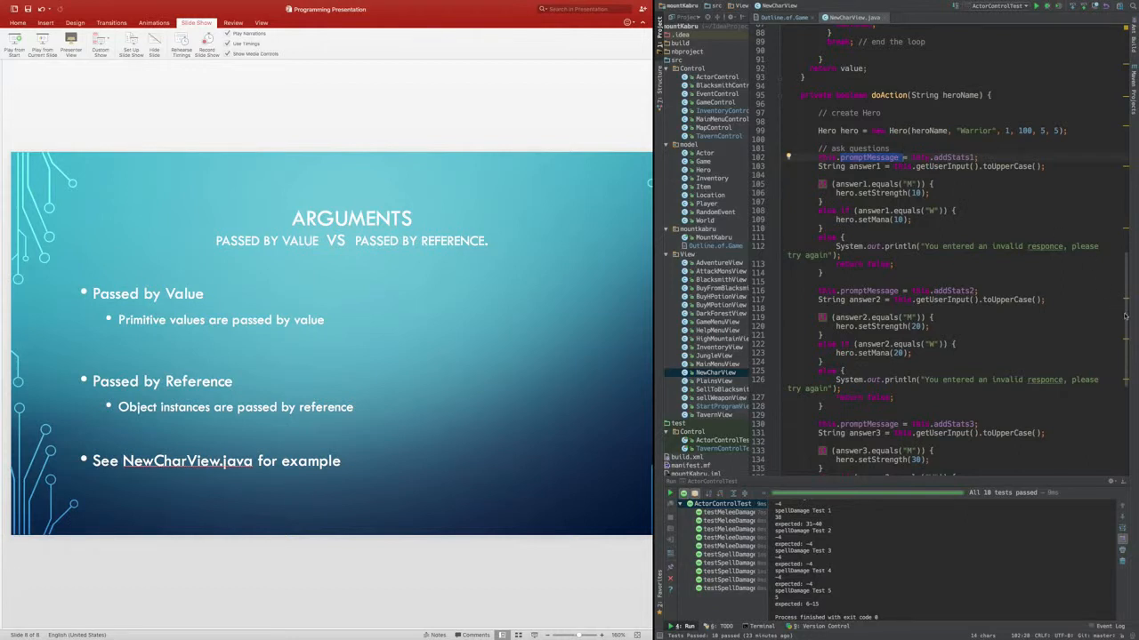
- Scroll doAction in NewCharView.java to the GameControl.createNewGame(hero) call before the game menu
scroll("up", 3)
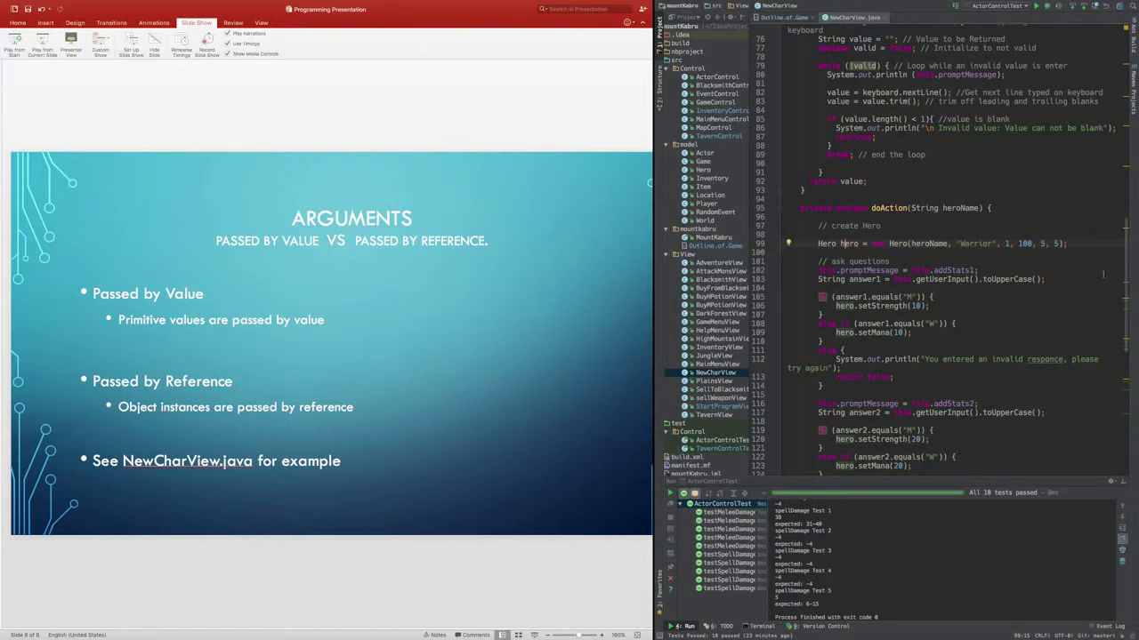
scroll("down", 3)
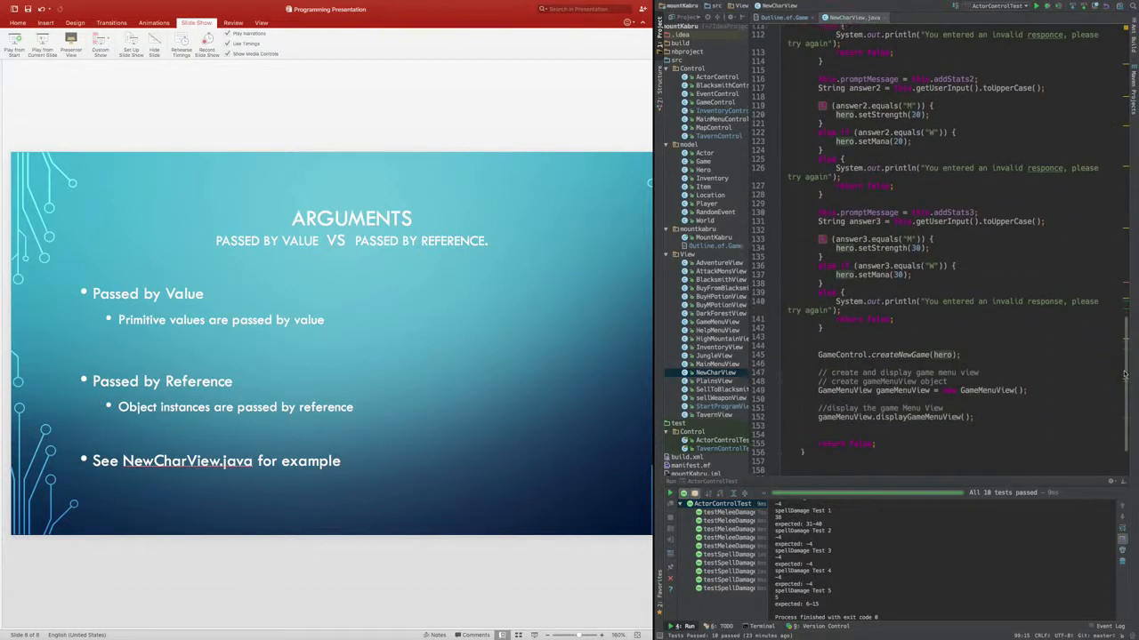
scroll("up", 3)
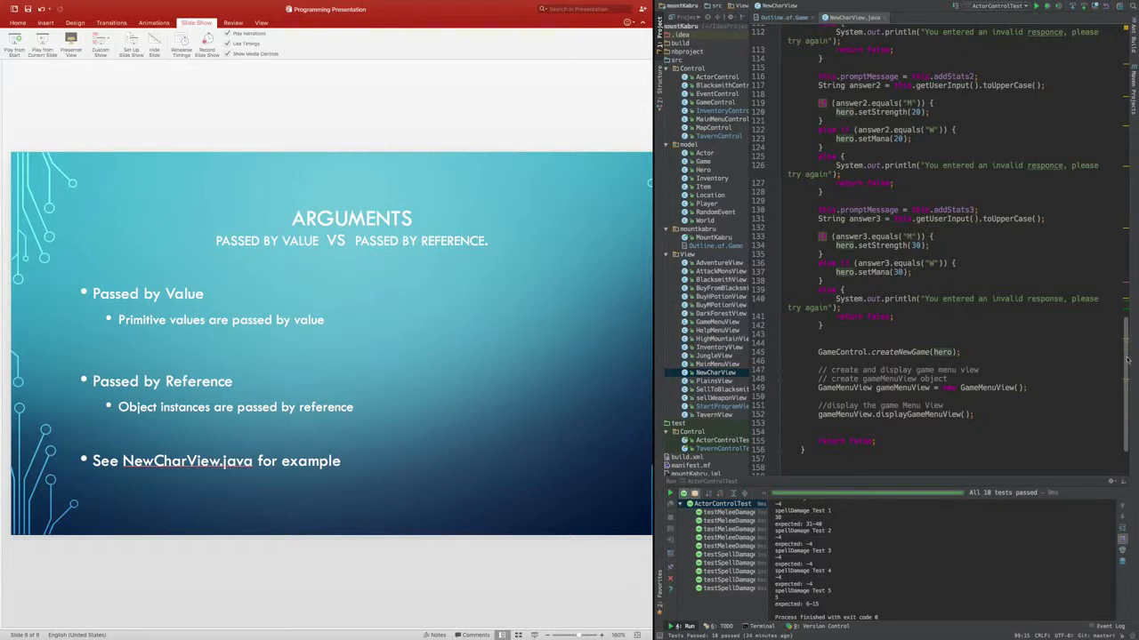
scroll("up", 3)
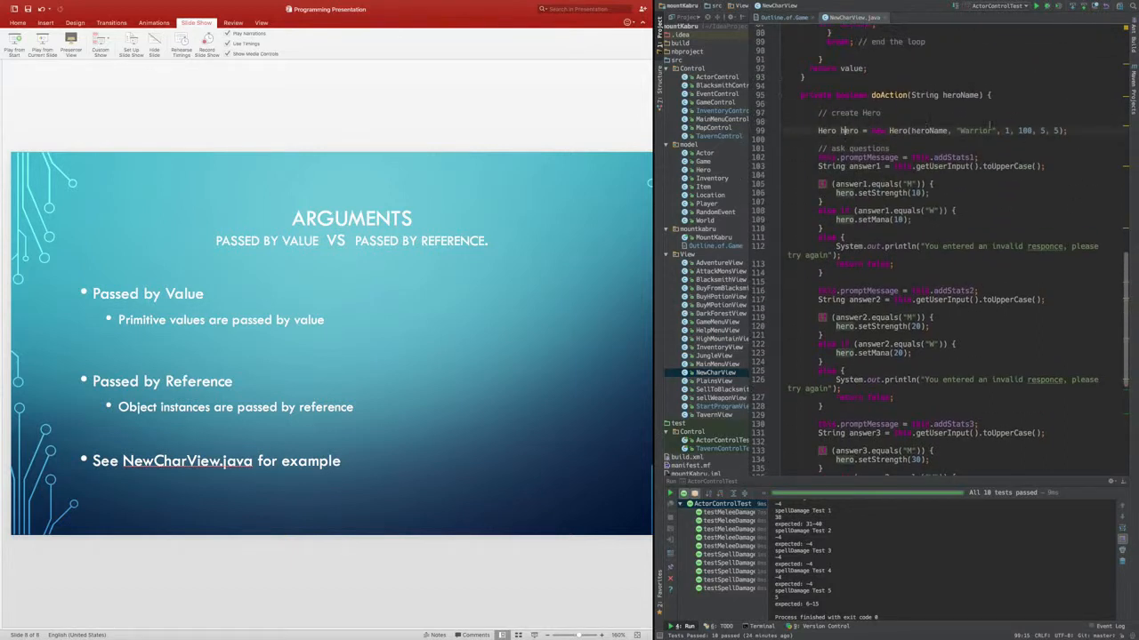
scroll("down", 3)
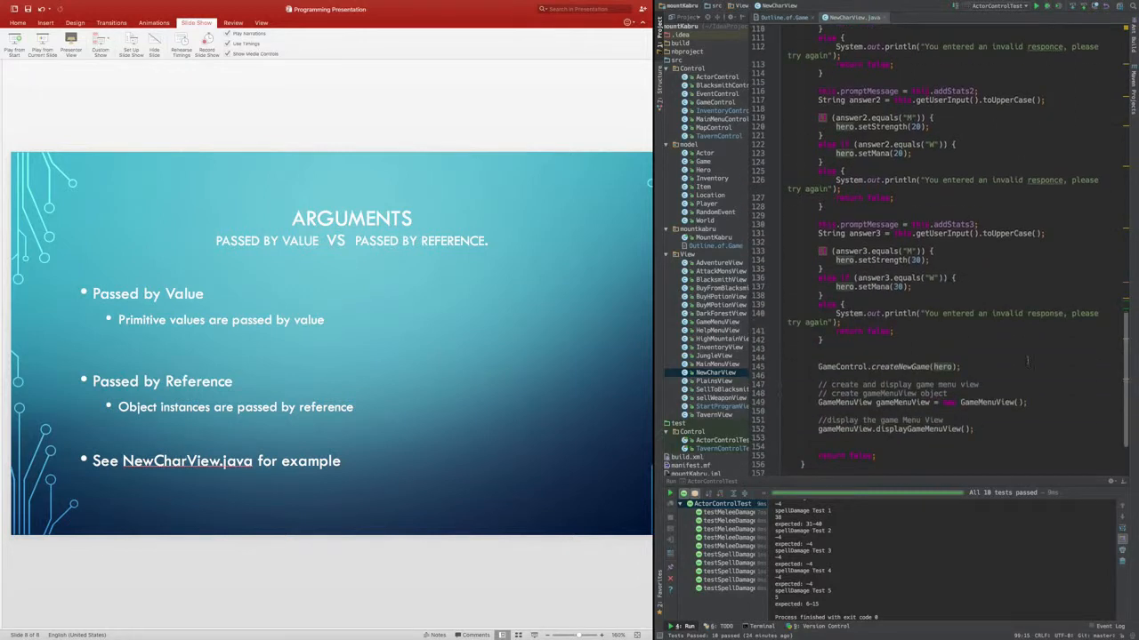